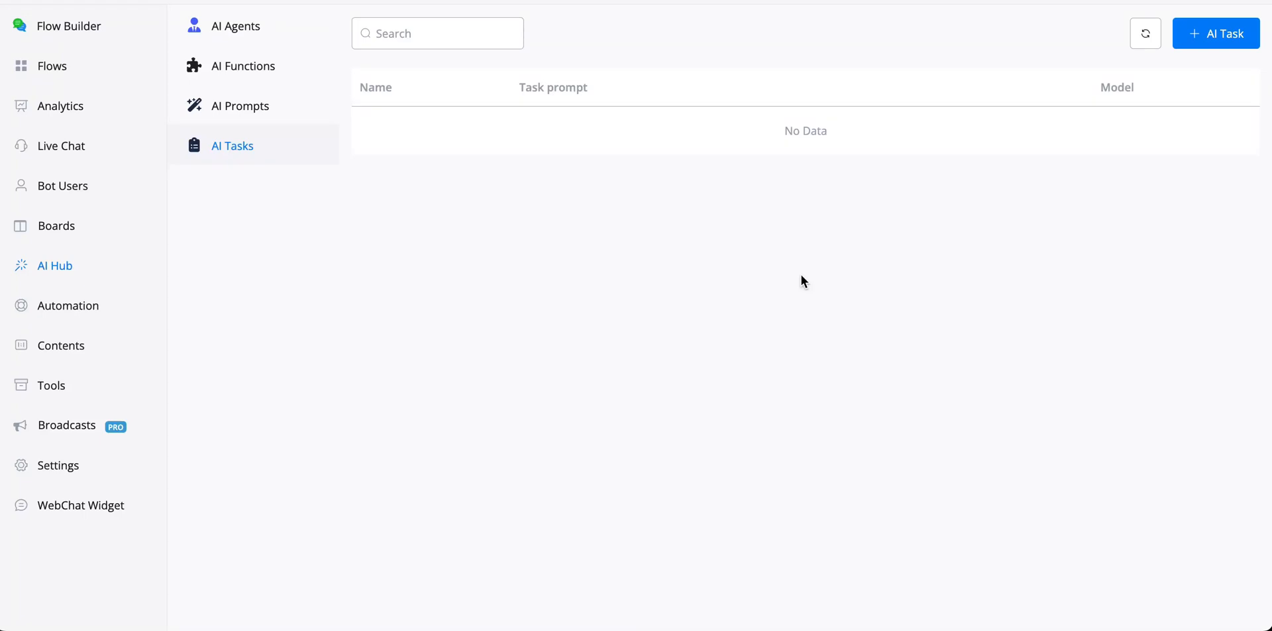
pyautogui.moveTo(746, 247)
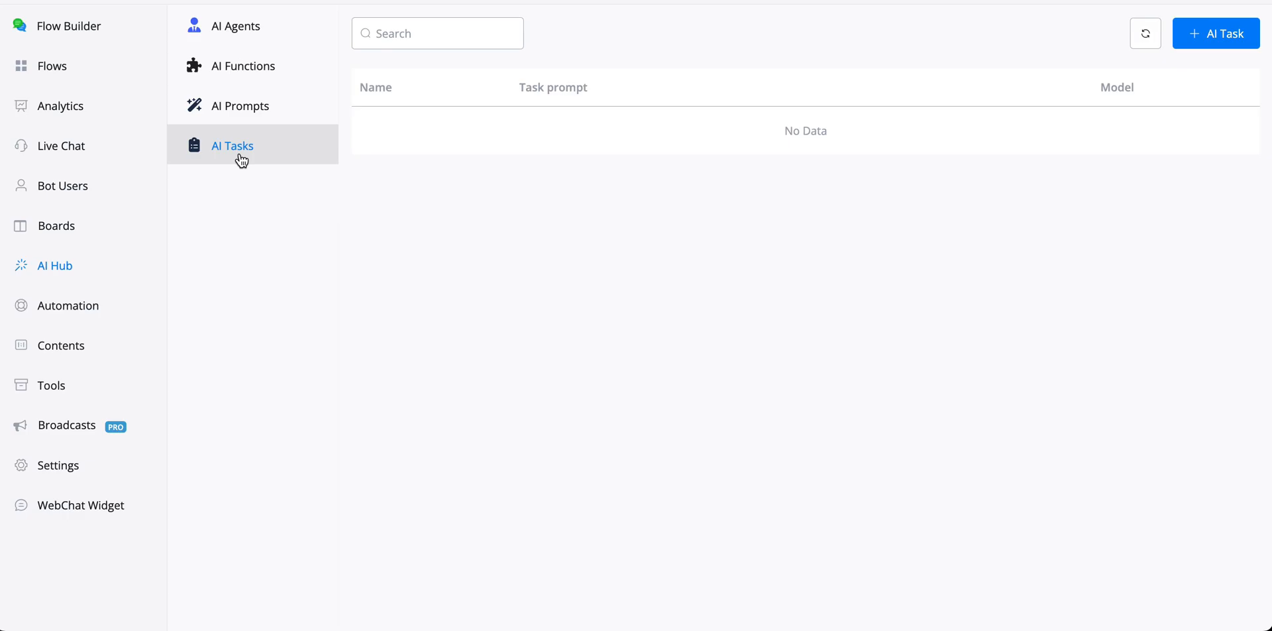
pyautogui.moveTo(324, 189)
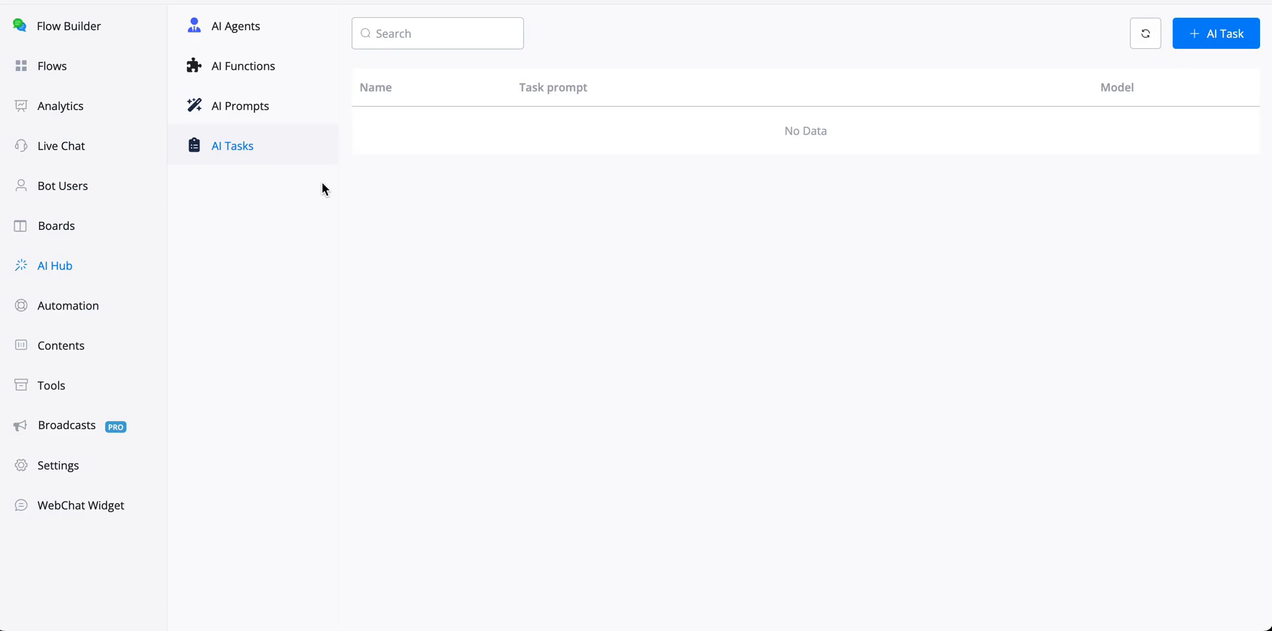
pyautogui.moveTo(1176, 53)
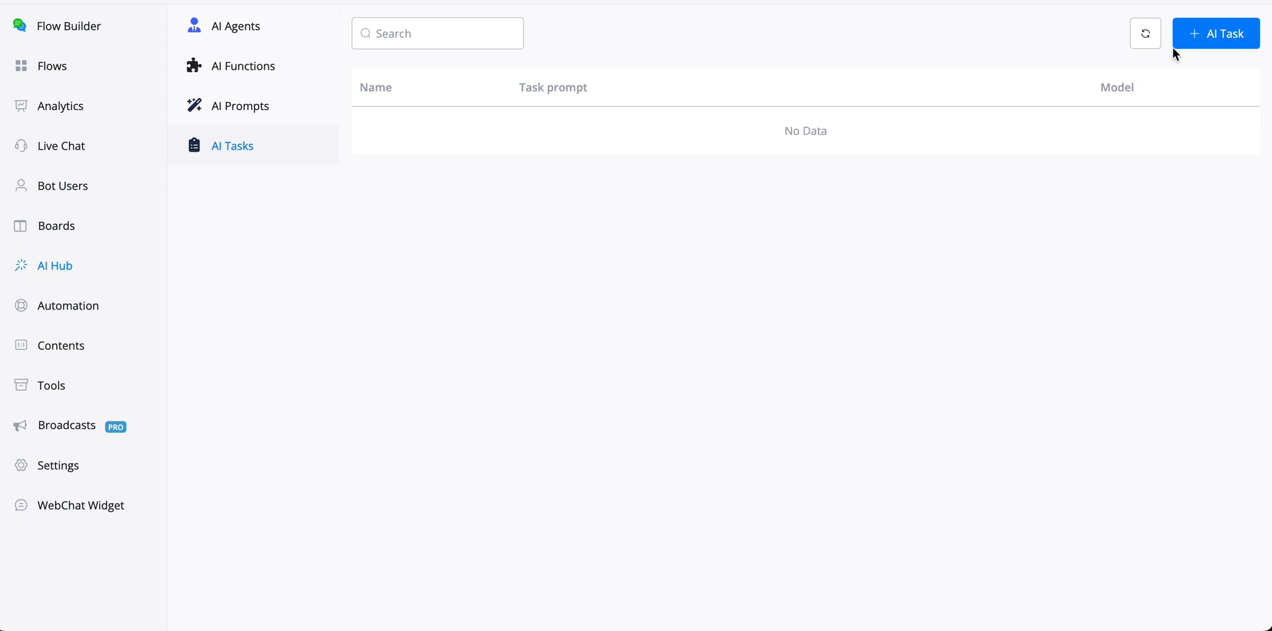
# Create an AI task named 'follow up message' with a prompt to write an engaging follow-up for an inactive user.
pyautogui.click(1215, 33)
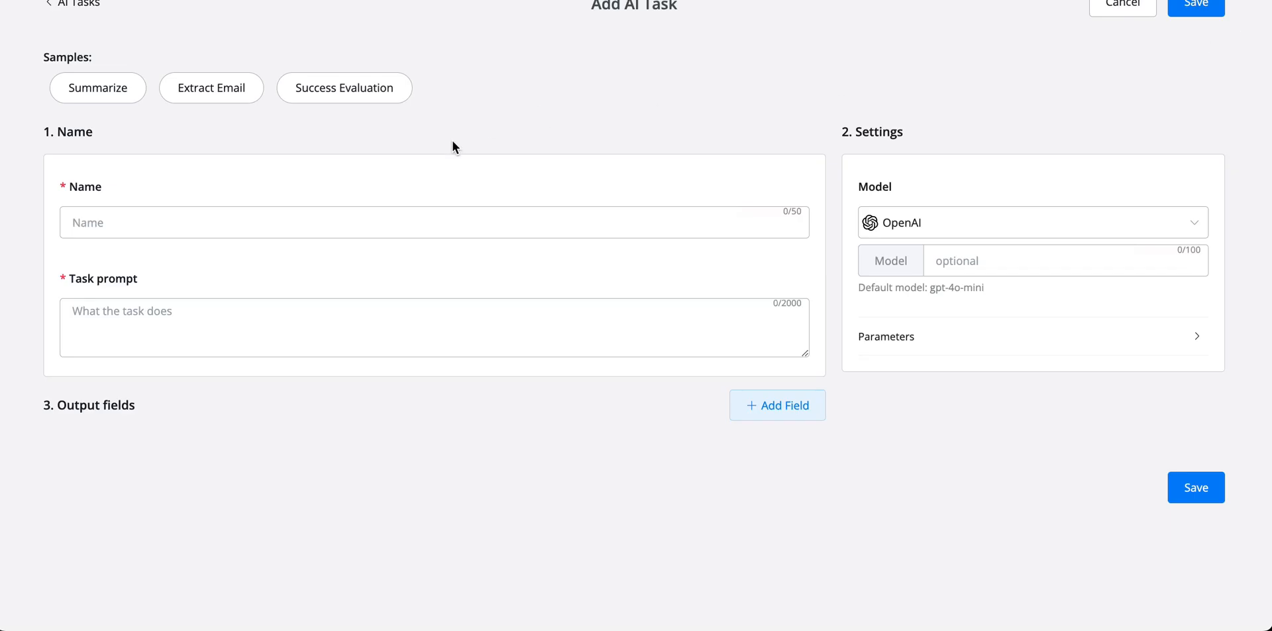
pyautogui.write('follow up message')
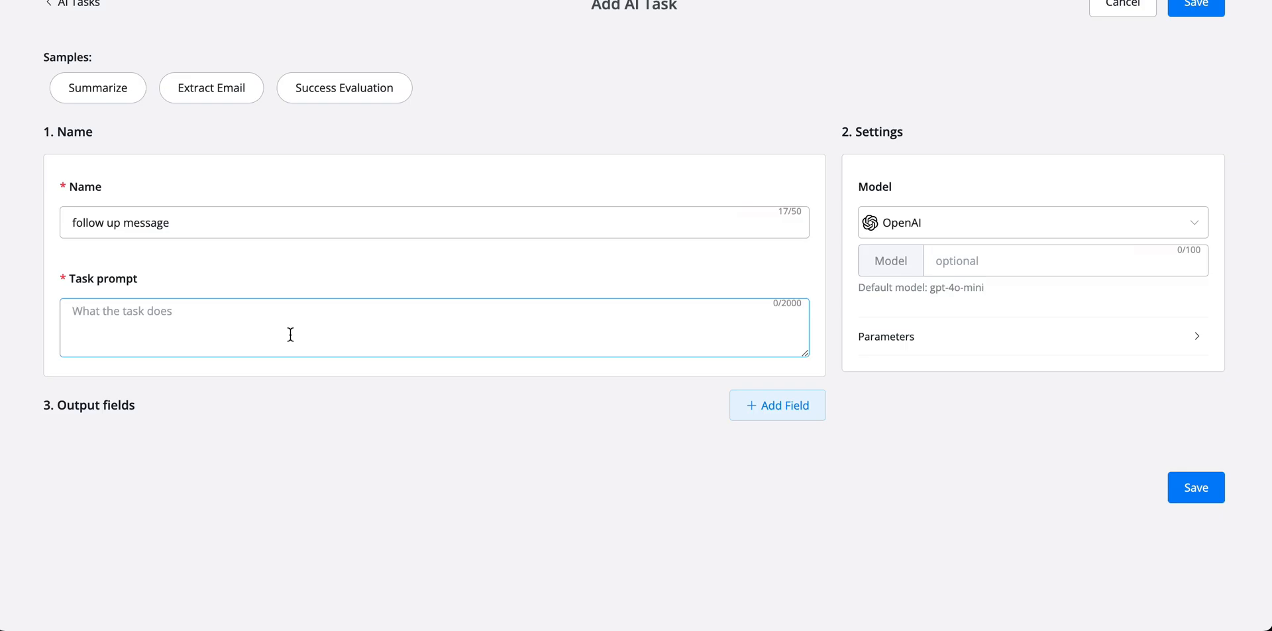
pyautogui.write('Create a fo')
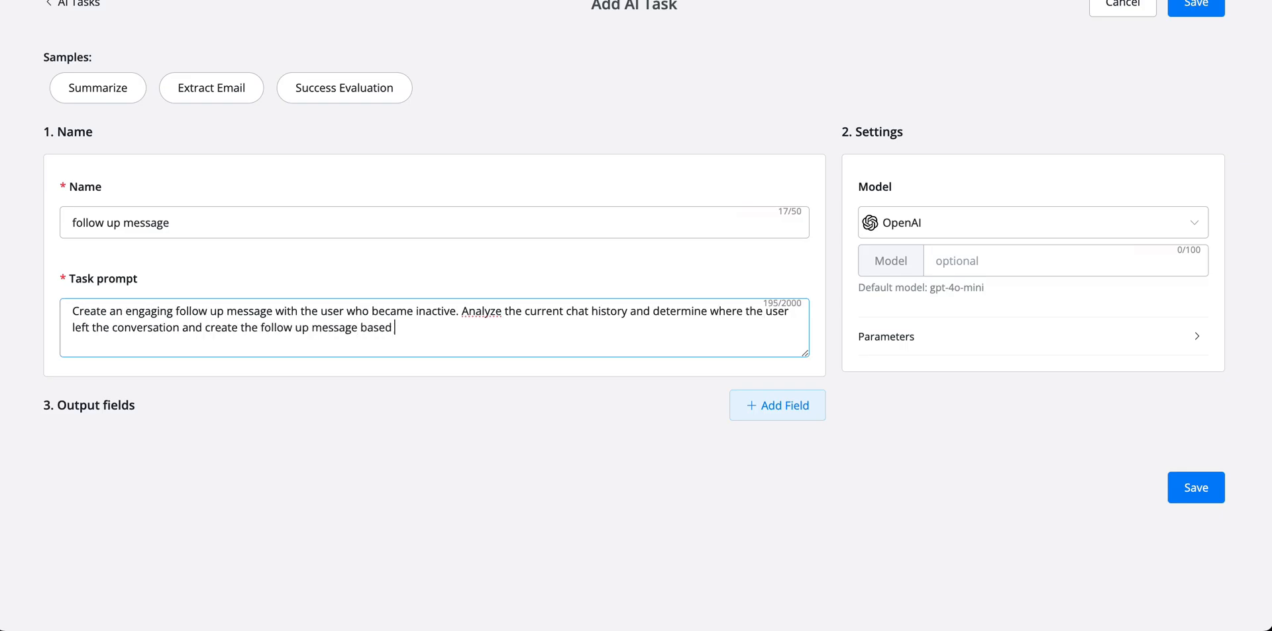
pyautogui.write('on that')
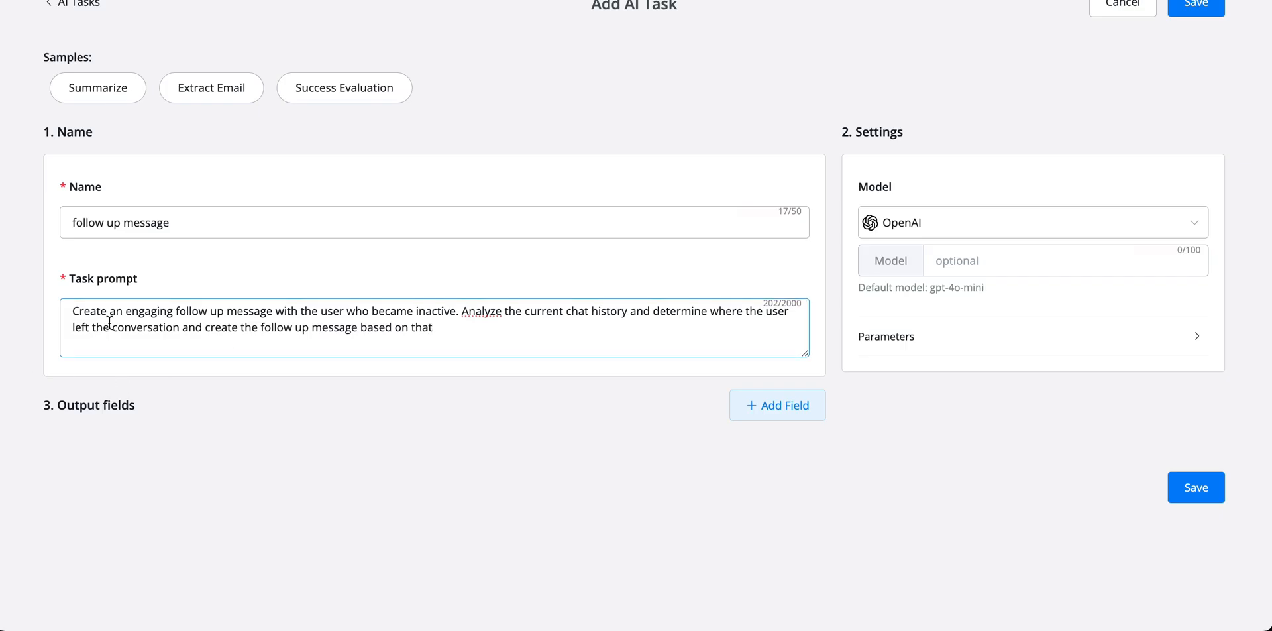
pyautogui.moveTo(519, 310)
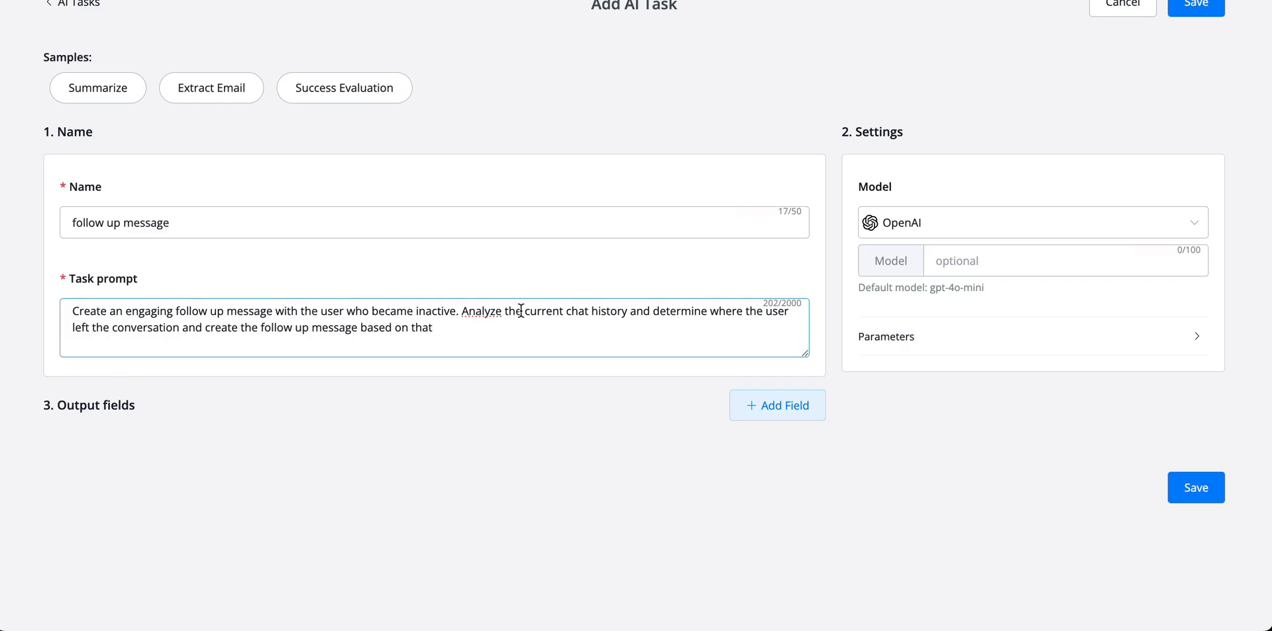
pyautogui.moveTo(624, 308)
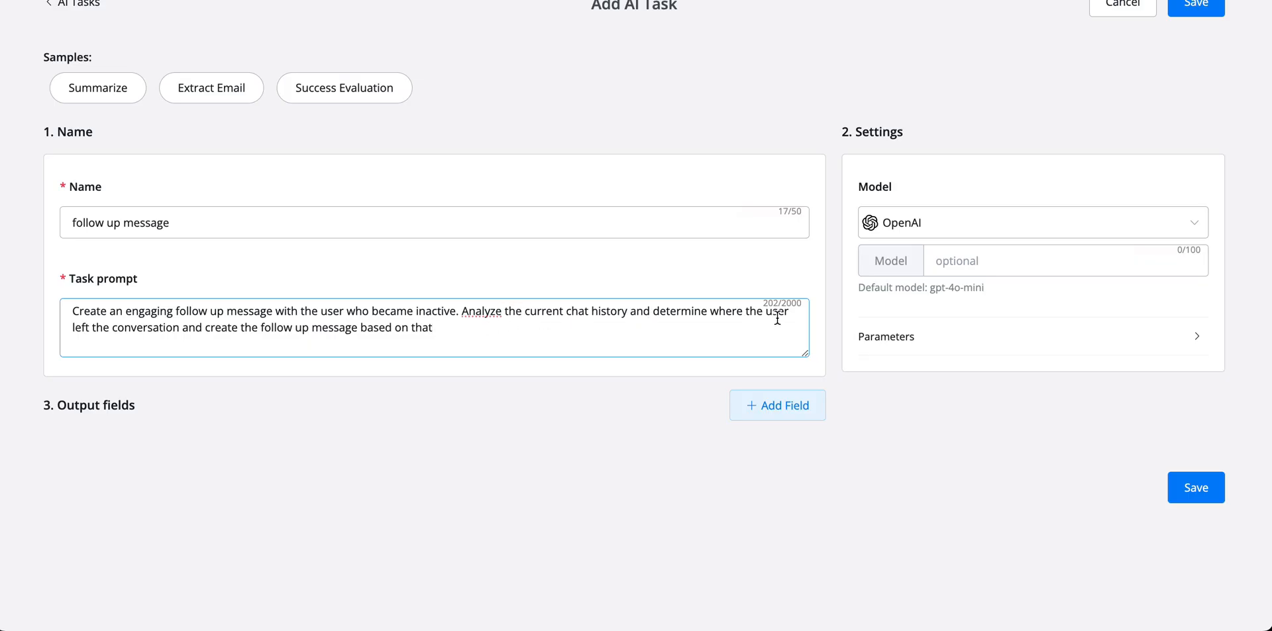
pyautogui.moveTo(237, 355)
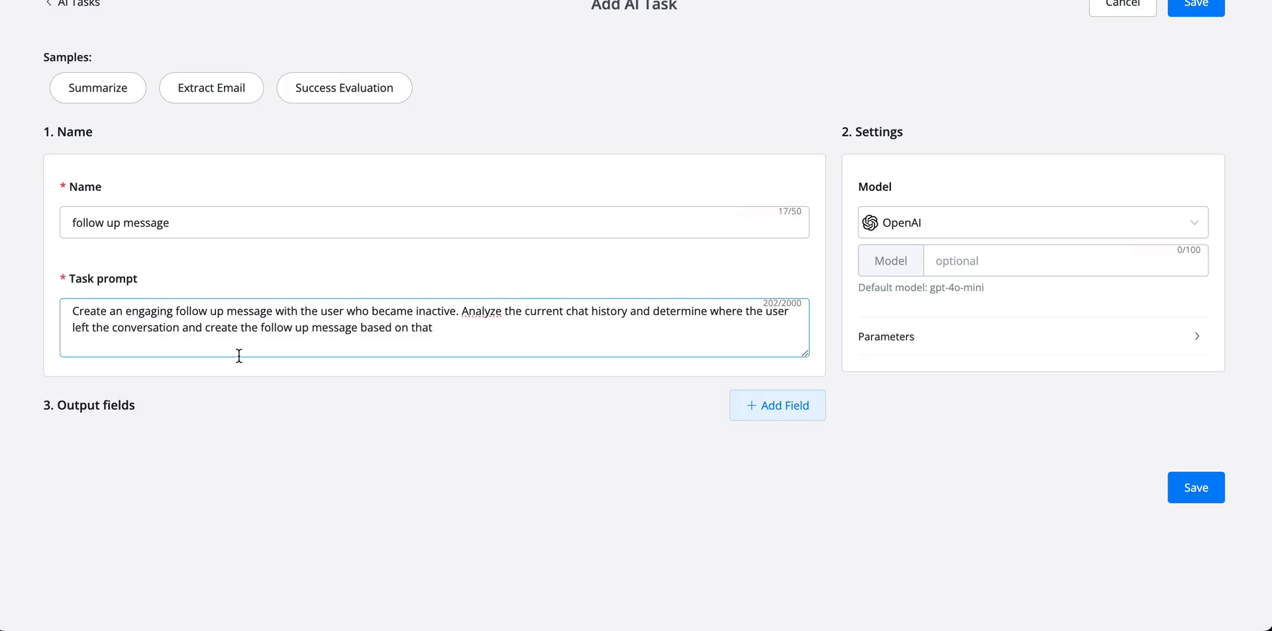
pyautogui.moveTo(530, 334)
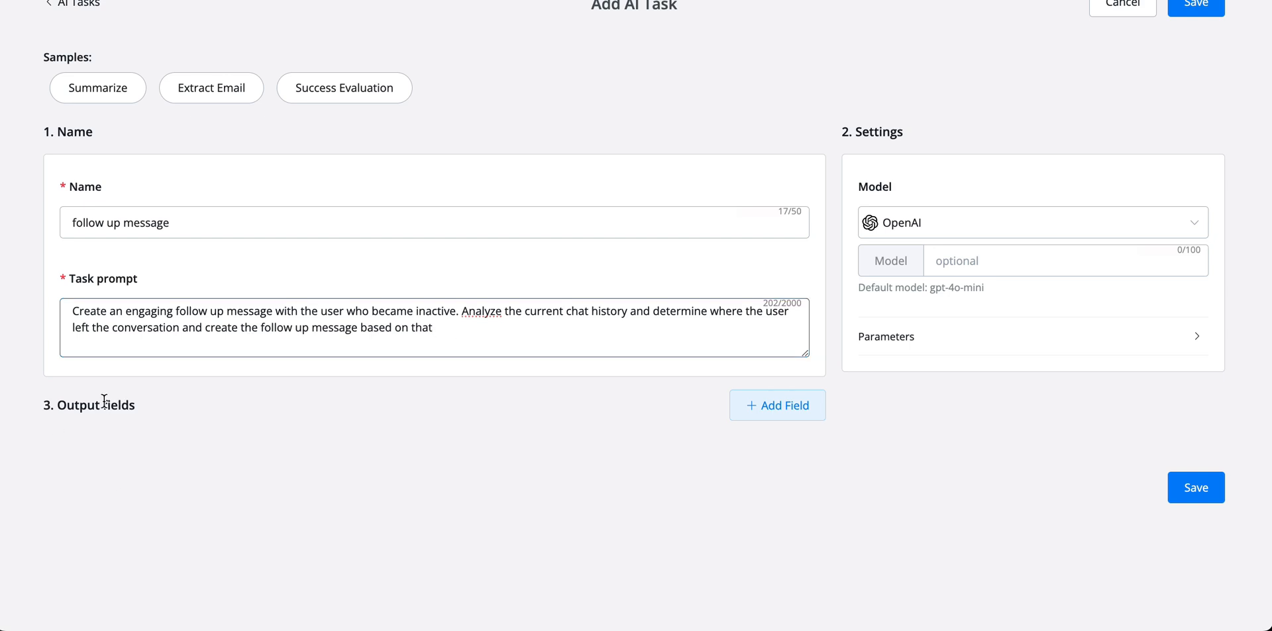
# Set the task's model to gpt-4o-mini, leaving no output fields defined.
pyautogui.click(776, 404)
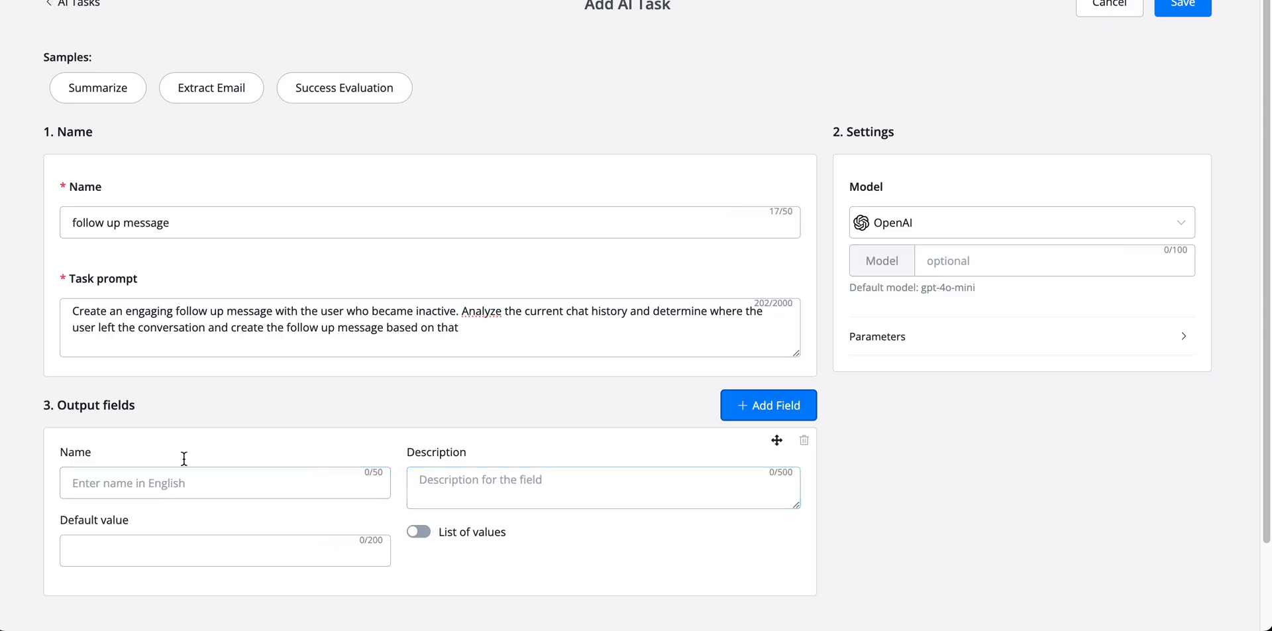
pyautogui.moveTo(188, 460)
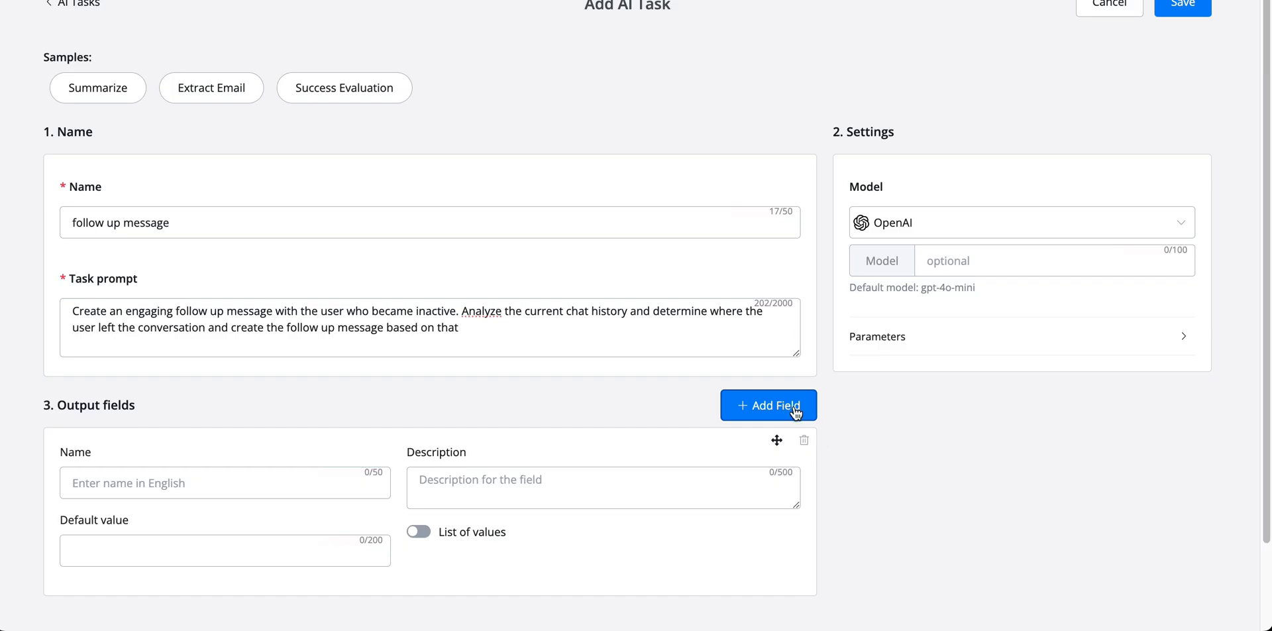
pyautogui.click(805, 440)
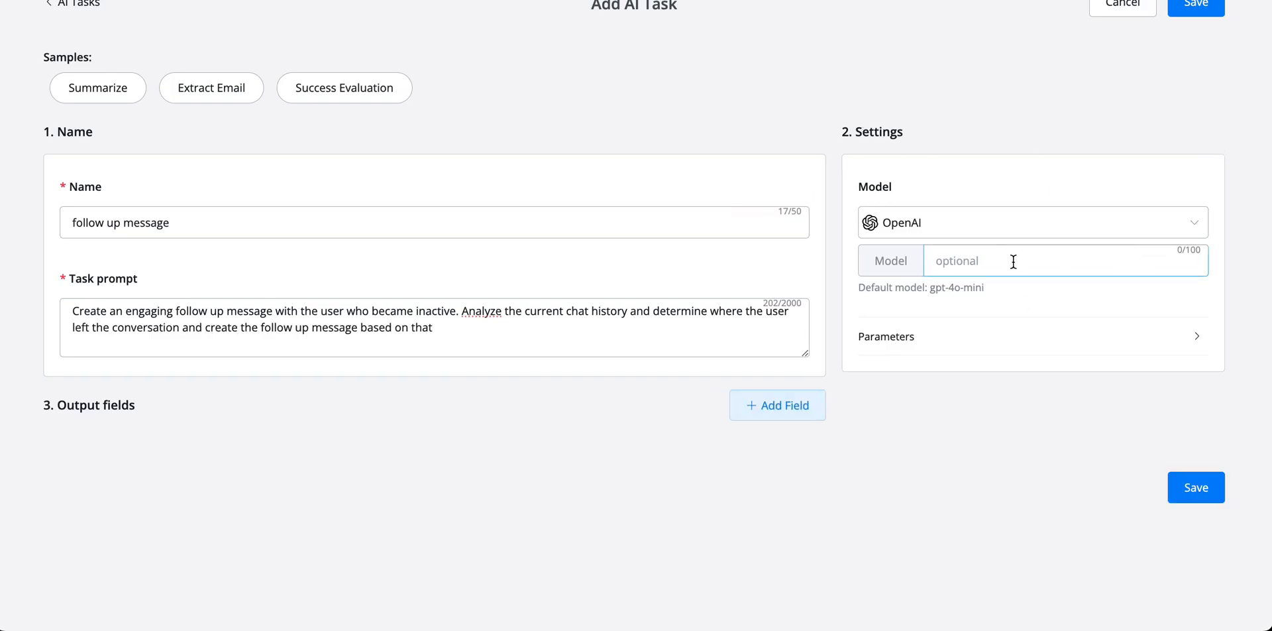
pyautogui.write('gpt-4o-mini')
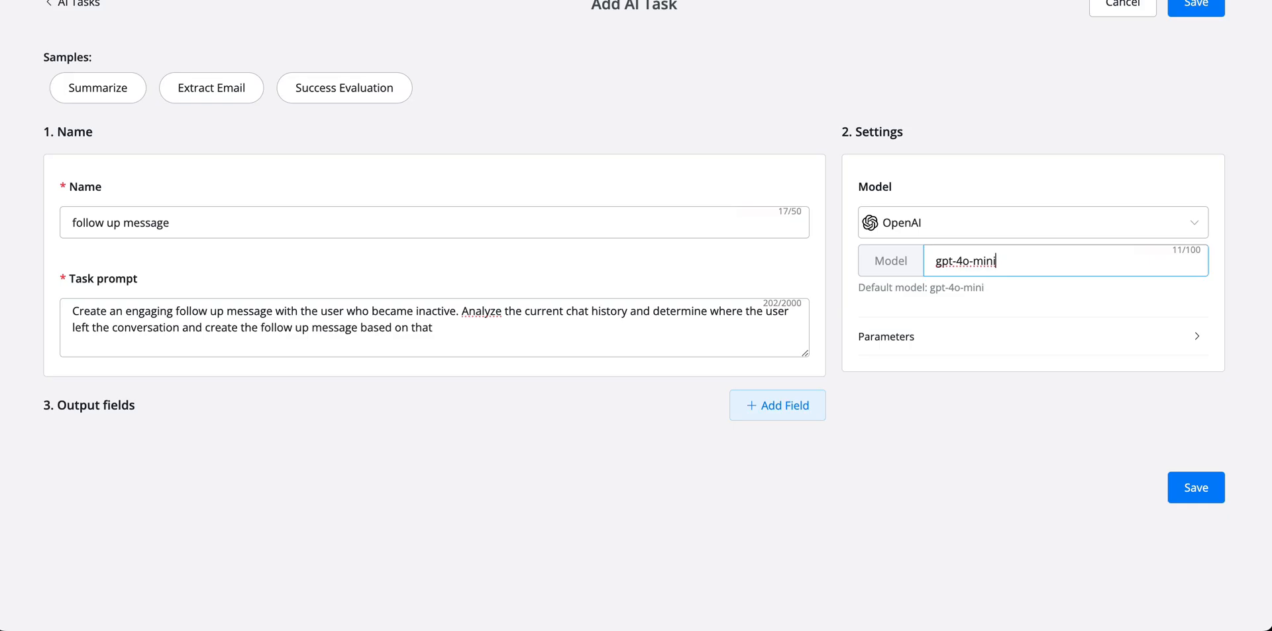
pyautogui.click(324, 327)
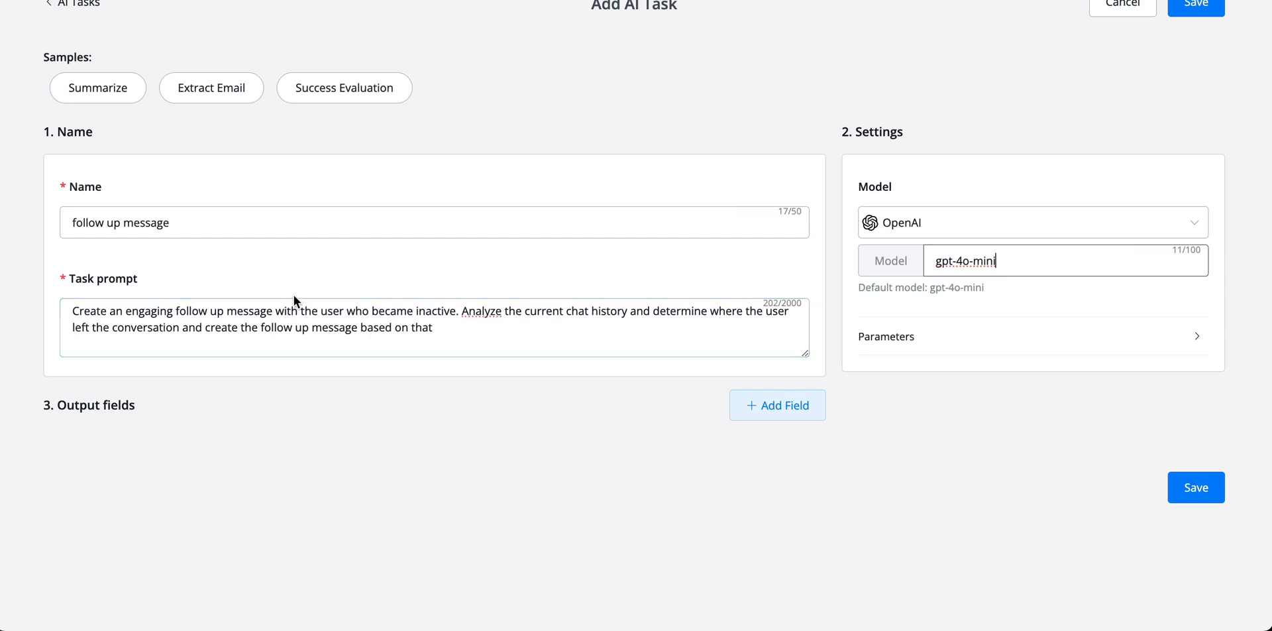
# Reword the prompt to 'Create a conversational, engaging…' and save the task.
pyautogui.click(195, 311)
pyautogui.write('conversationa')
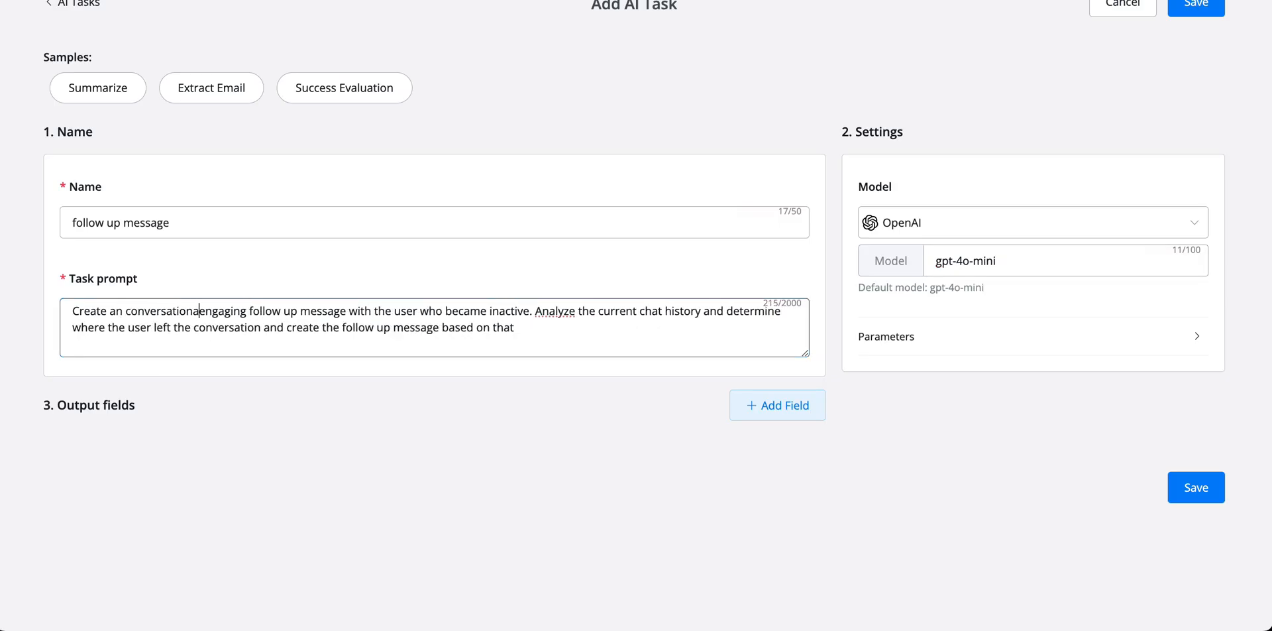
pyautogui.write(',')
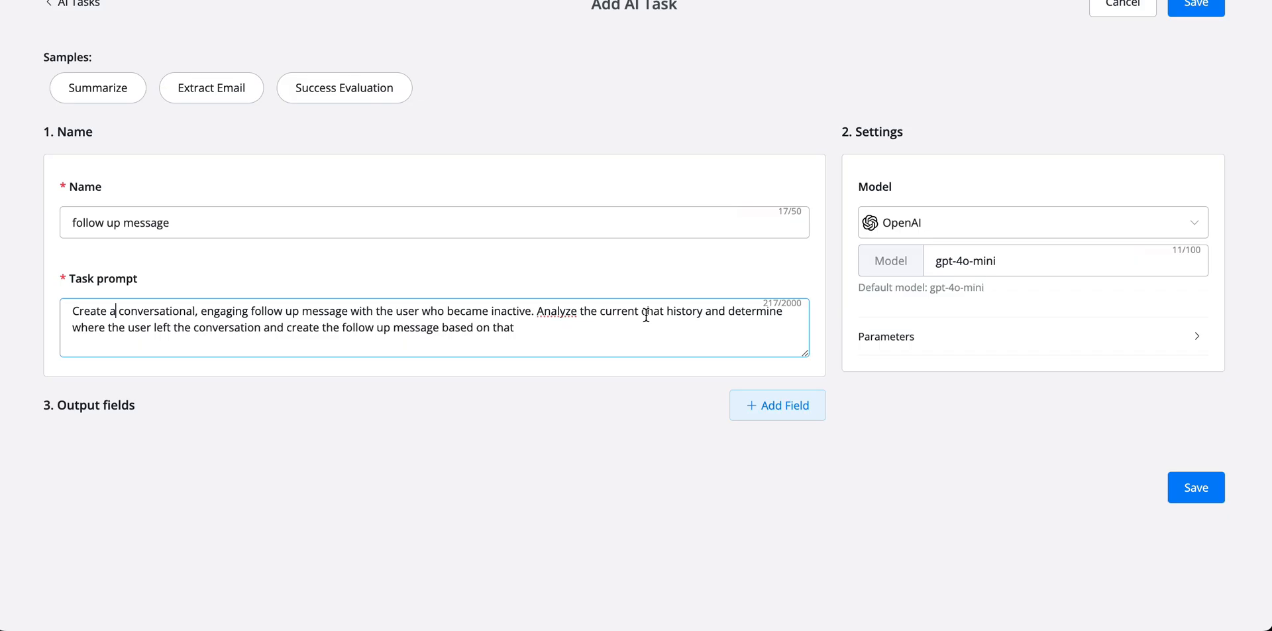
pyautogui.moveTo(645, 315)
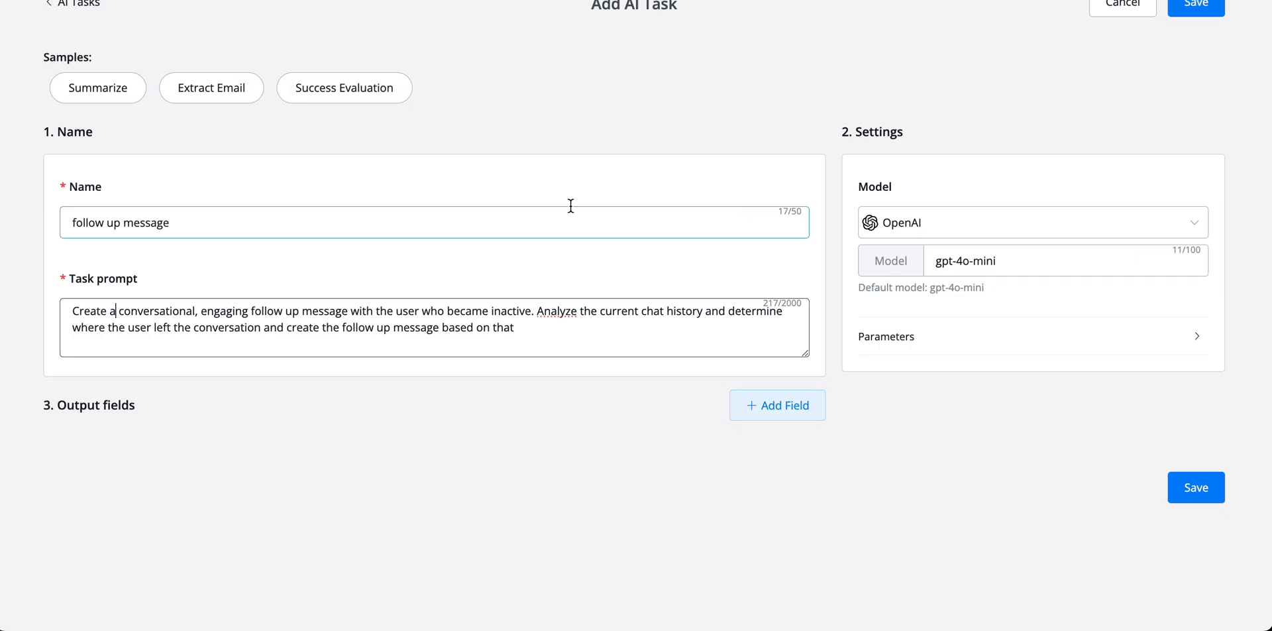
pyautogui.click(1196, 488)
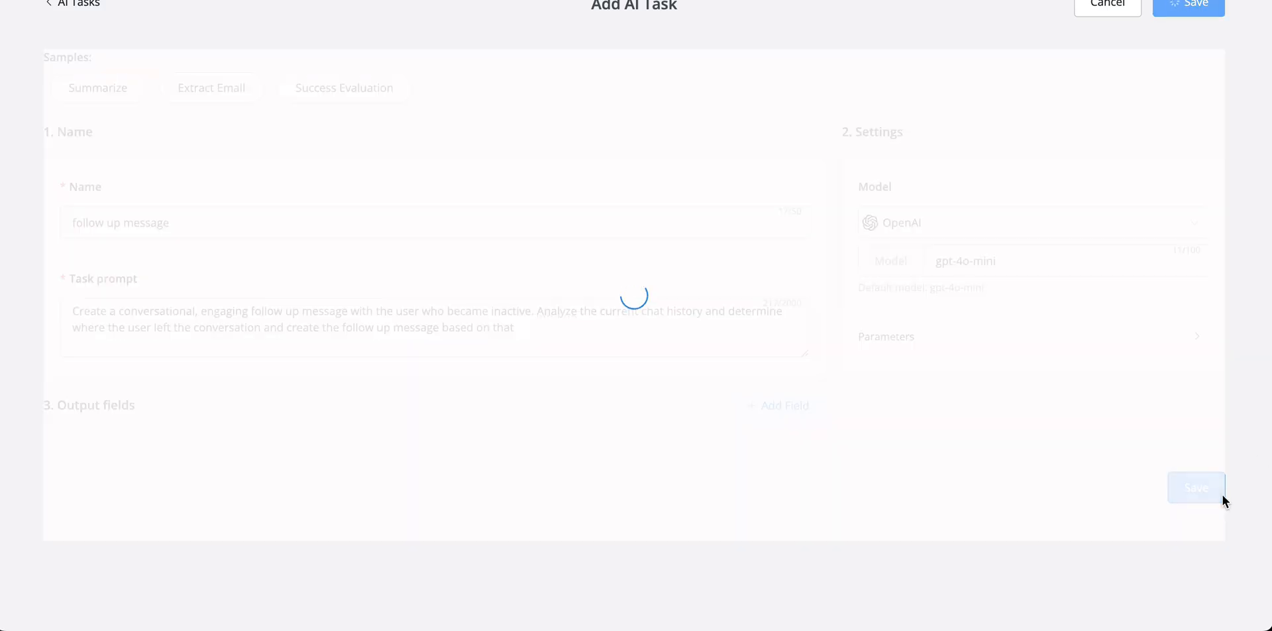
pyautogui.click(1195, 488)
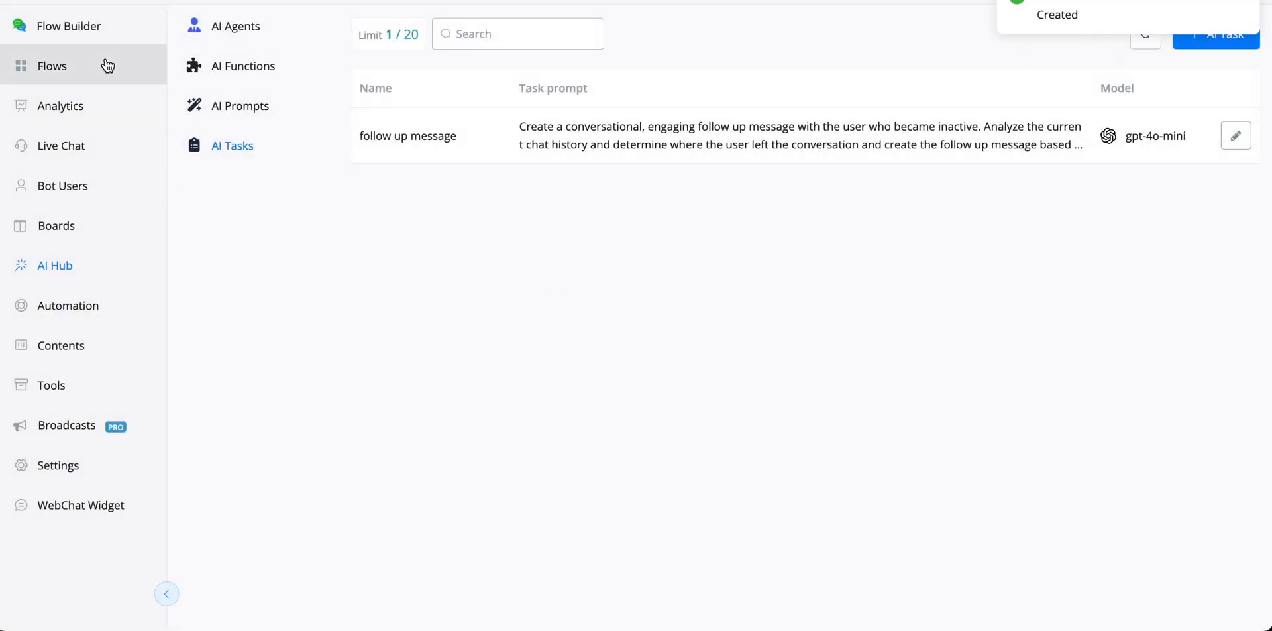
# Edit the appointment booking flow as a draft and drag a new step from the agent's Continue exit.
pyautogui.click(68, 25)
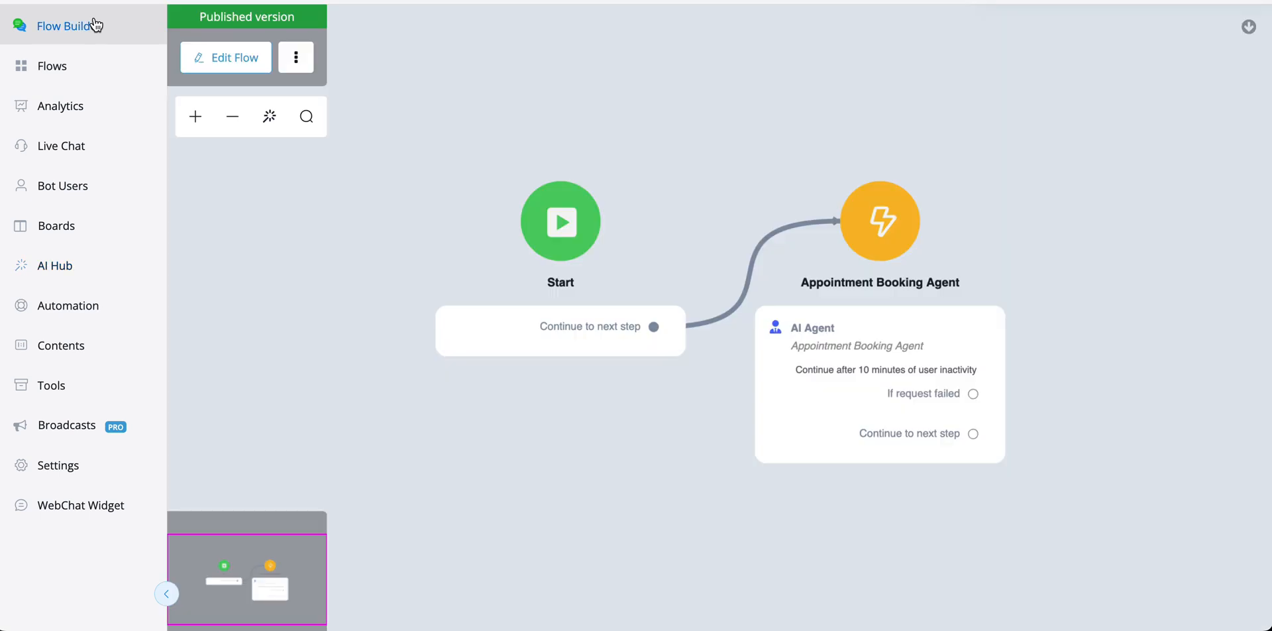
pyautogui.click(225, 57)
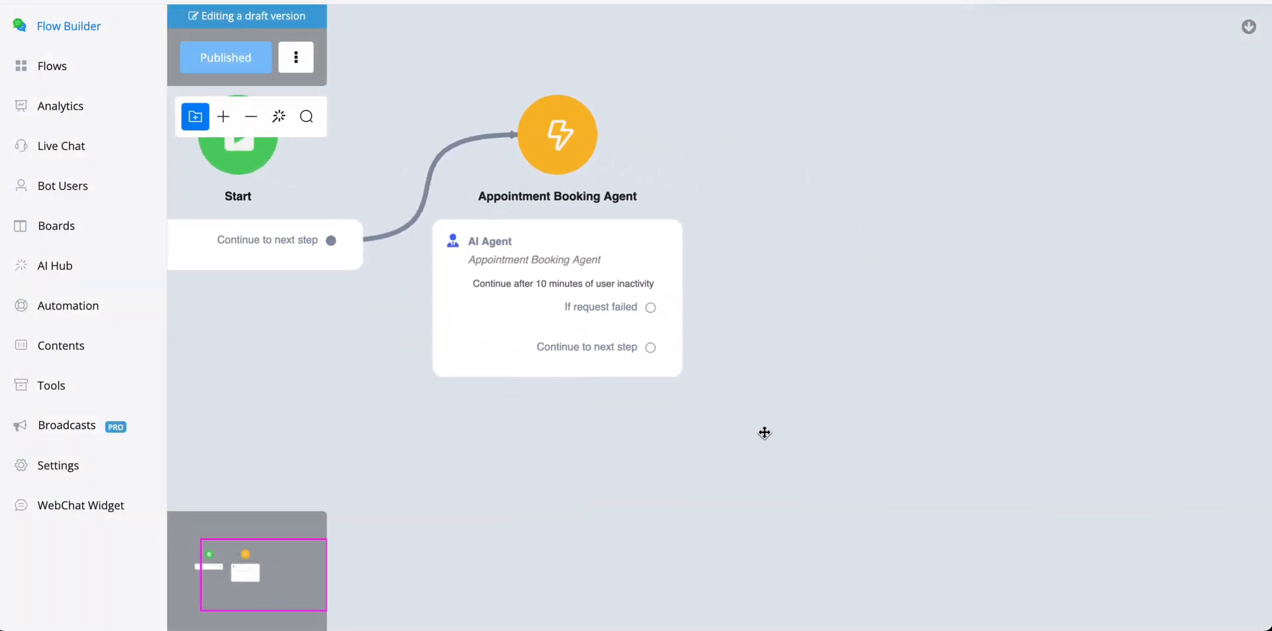
pyautogui.click(557, 297)
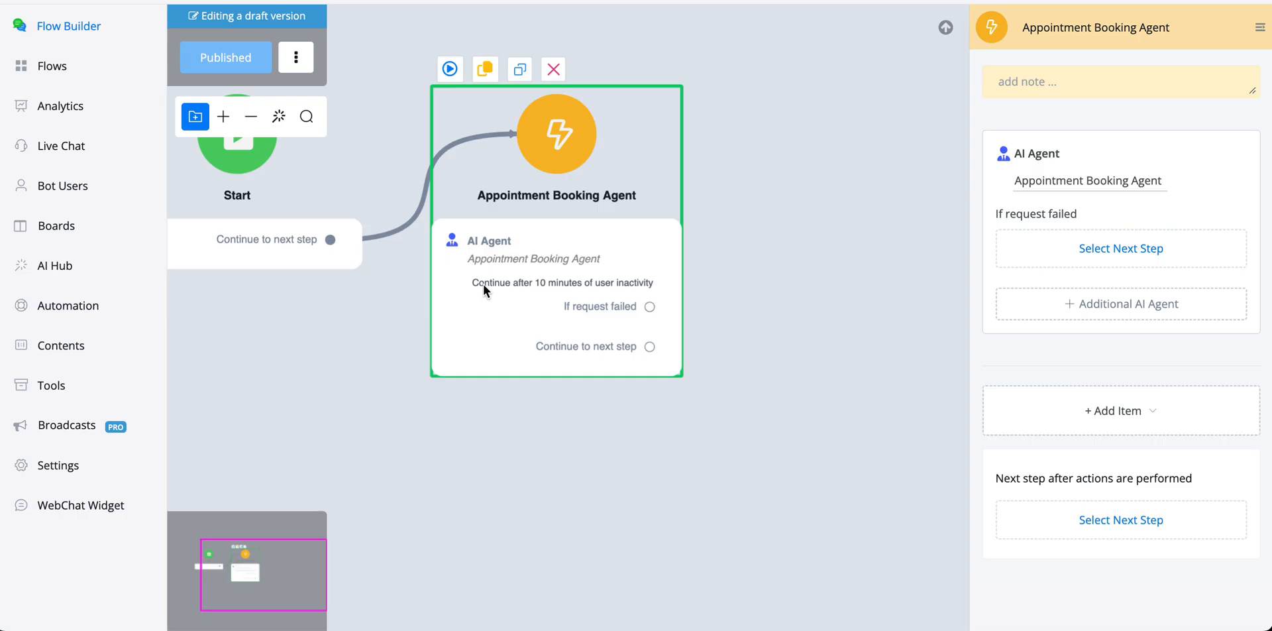
pyautogui.moveTo(590, 288)
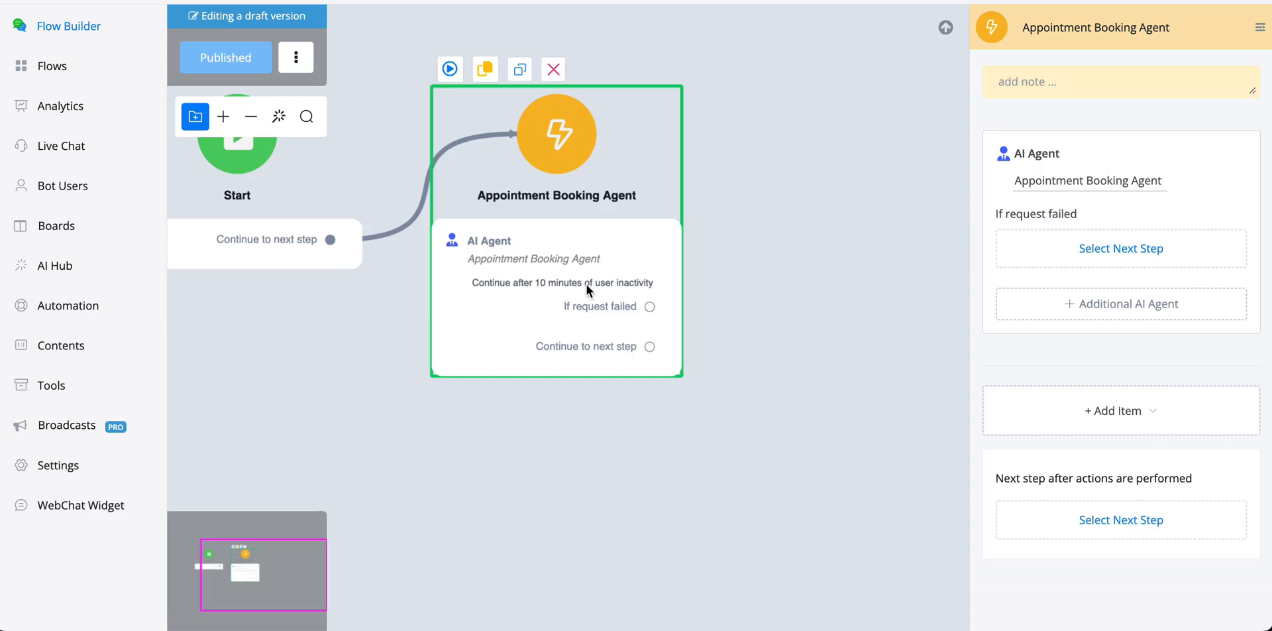
pyautogui.moveTo(699, 290)
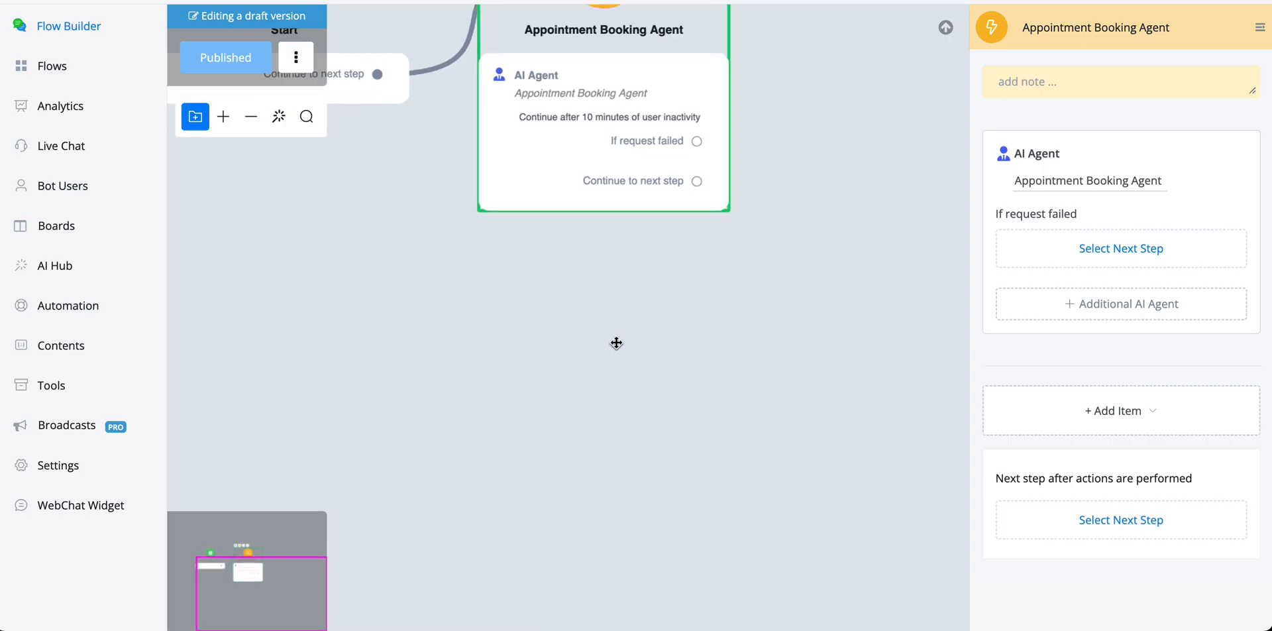
pyautogui.moveTo(696, 182); pyautogui.dragTo(504, 333)
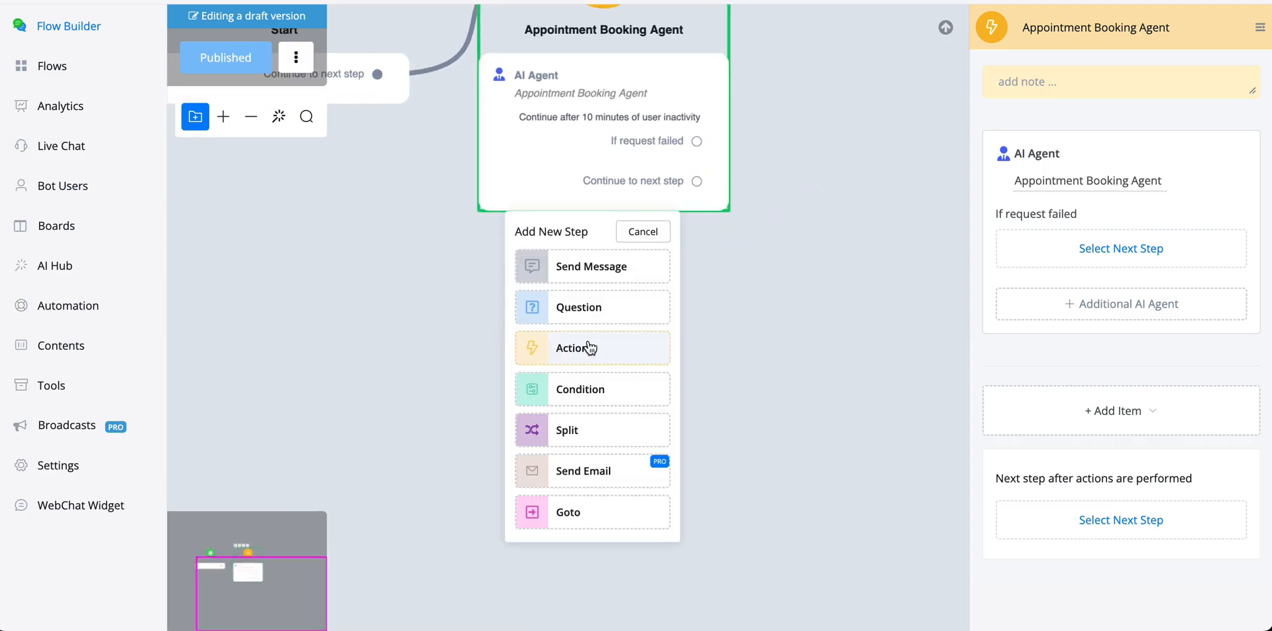
# Add an Action step running the follow up message AI task with AI Messages as its input text.
pyautogui.click(579, 348)
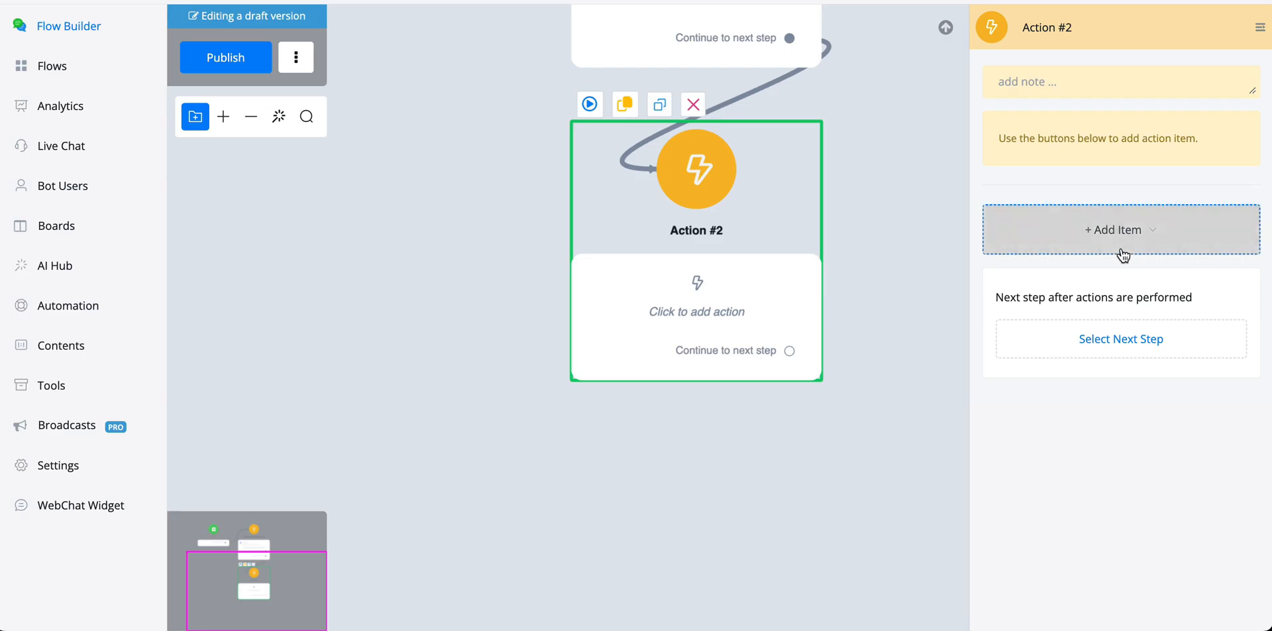
pyautogui.click(1119, 229)
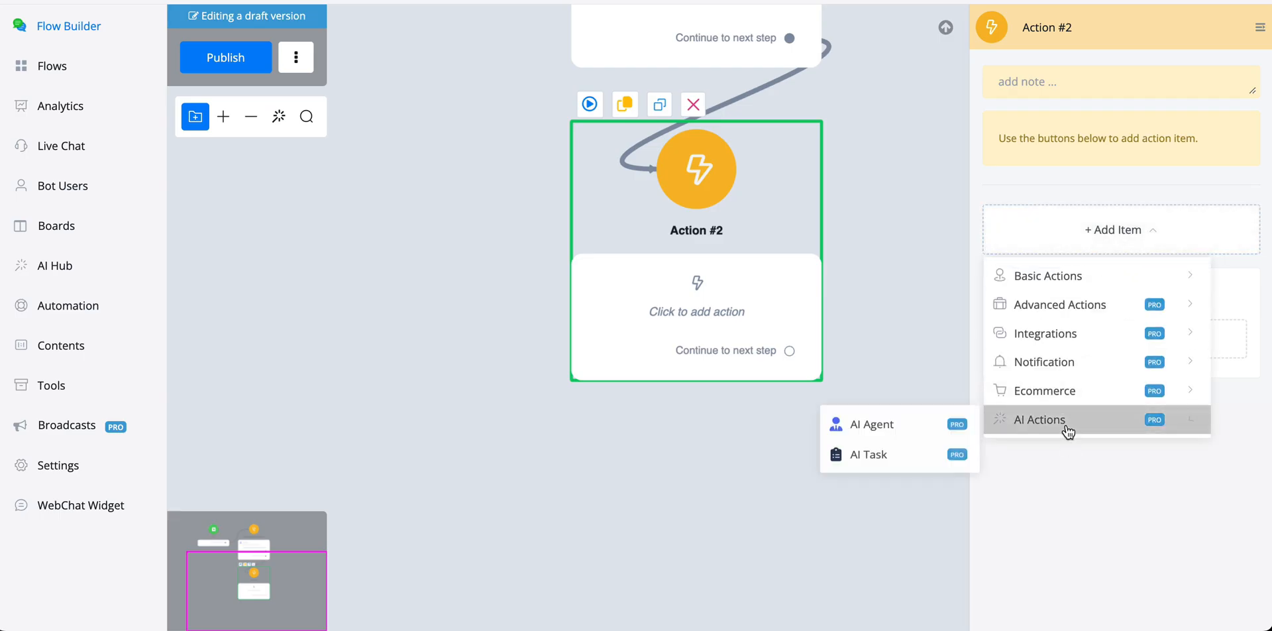
pyautogui.click(867, 453)
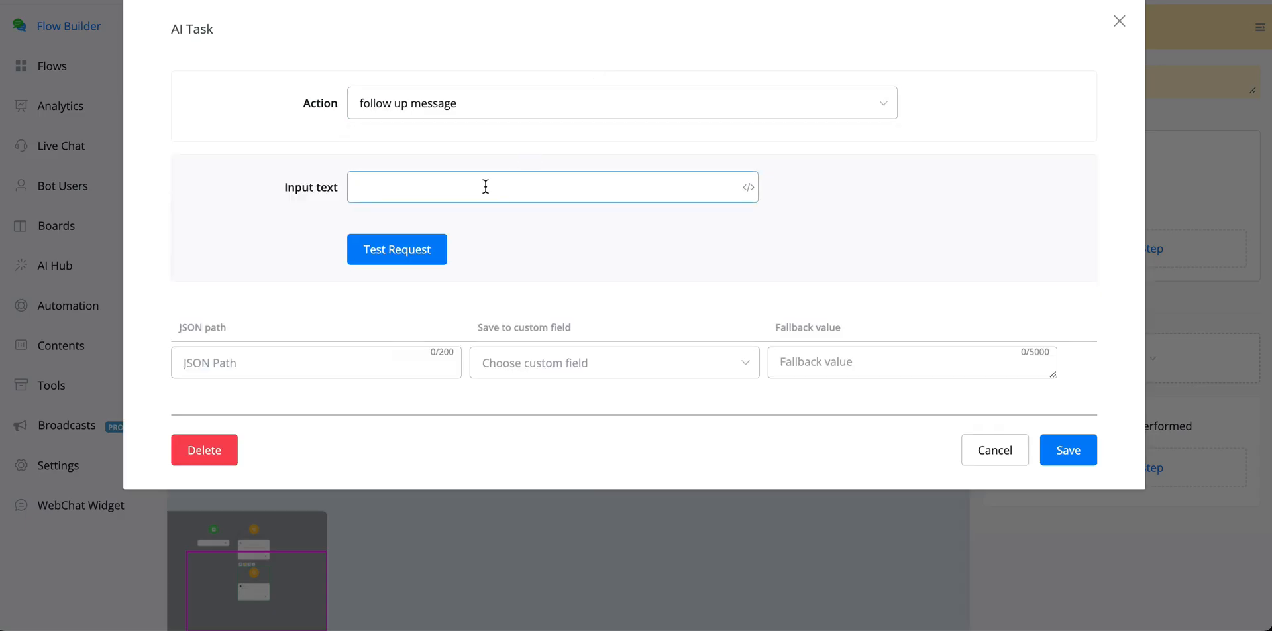
pyautogui.write('{{')
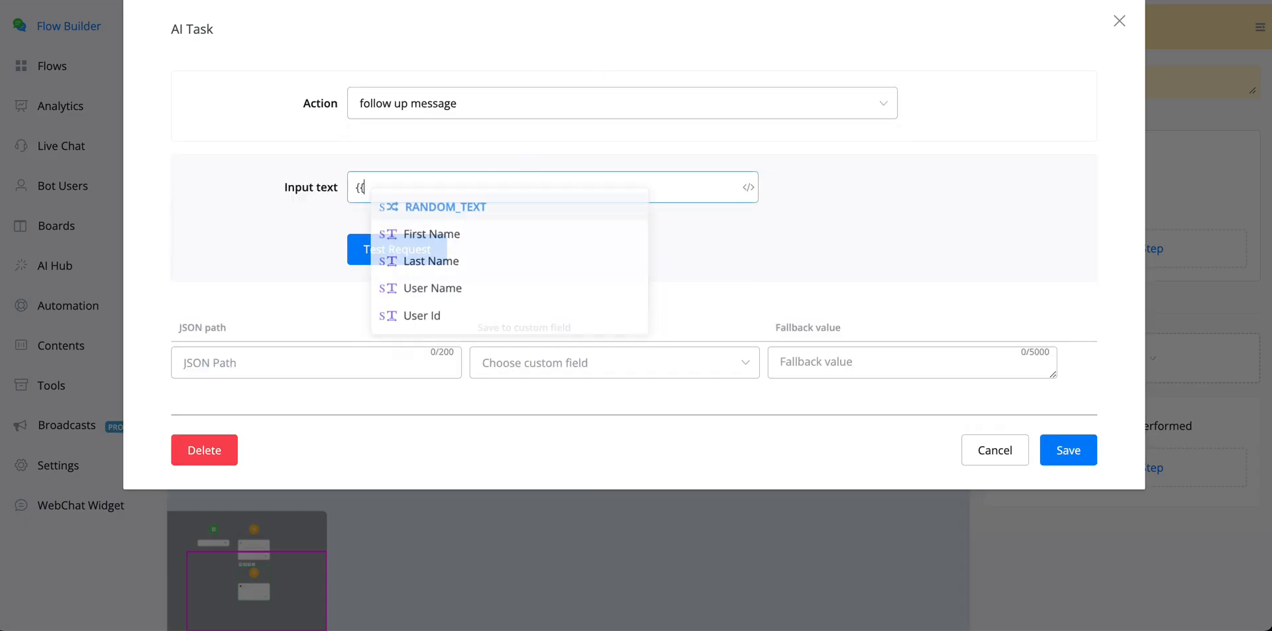
pyautogui.write('ai')
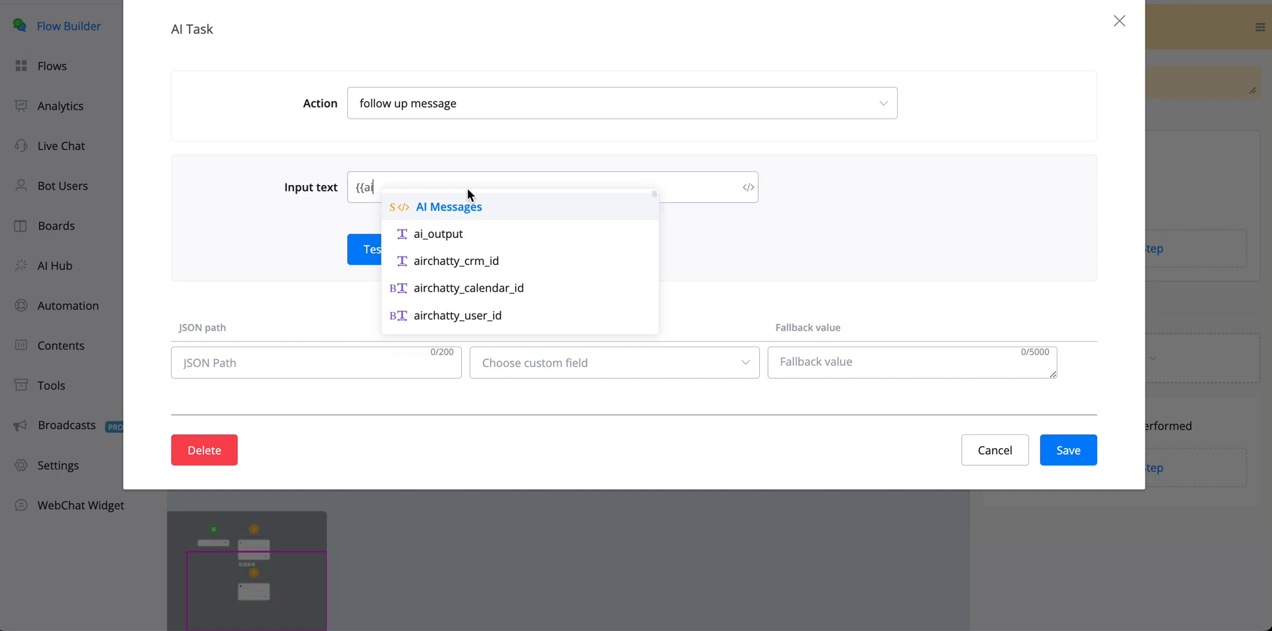
pyautogui.moveTo(594, 222)
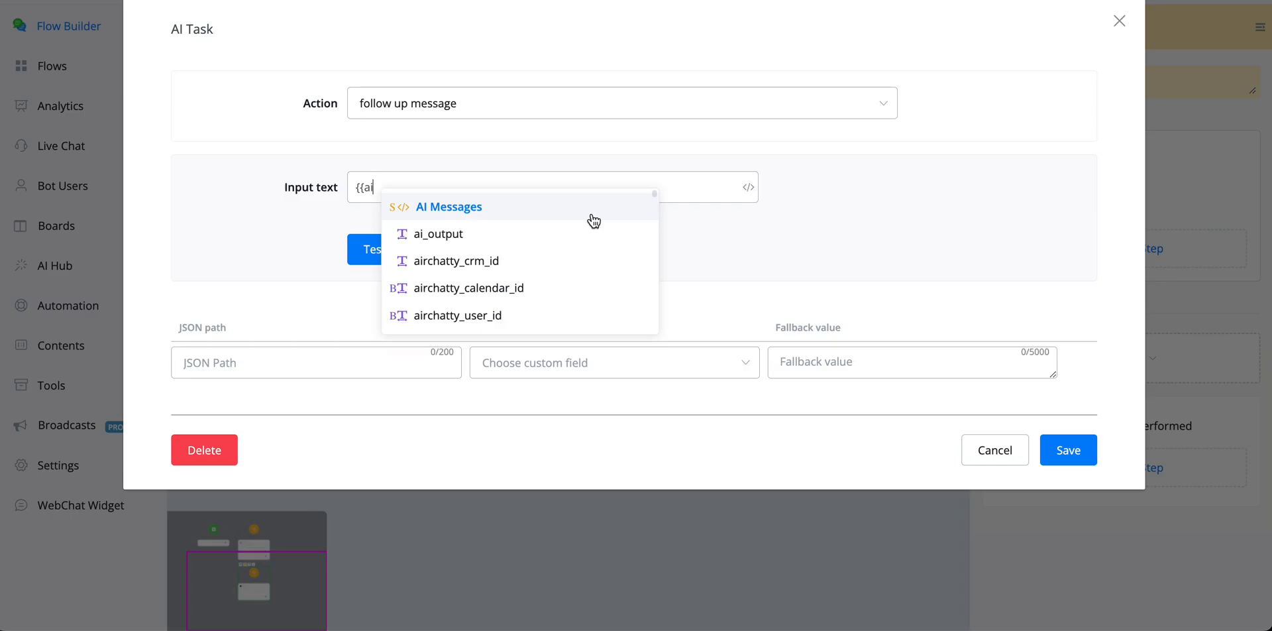
pyautogui.click(450, 207)
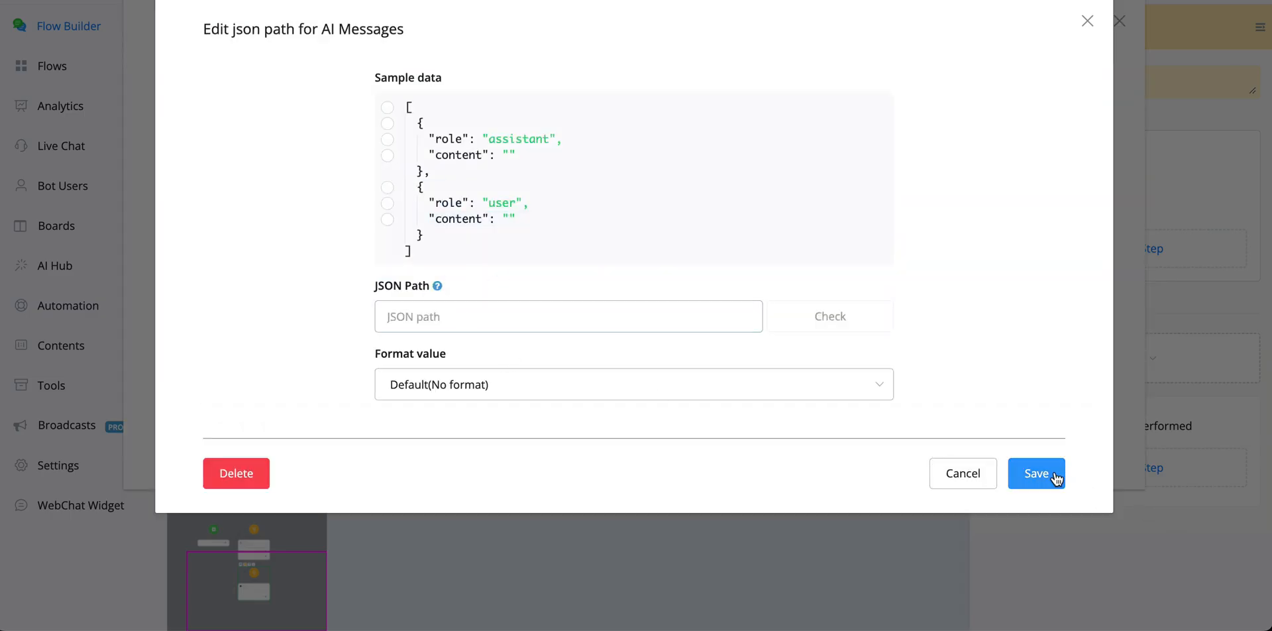
pyautogui.click(1037, 473)
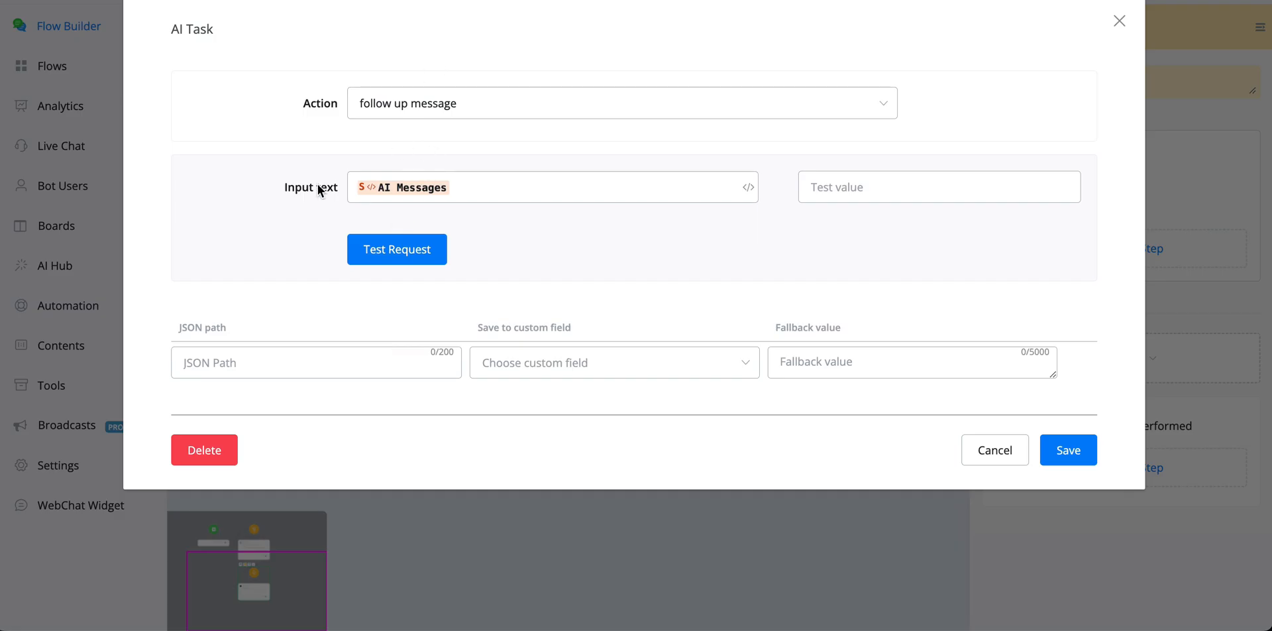
pyautogui.moveTo(410, 164)
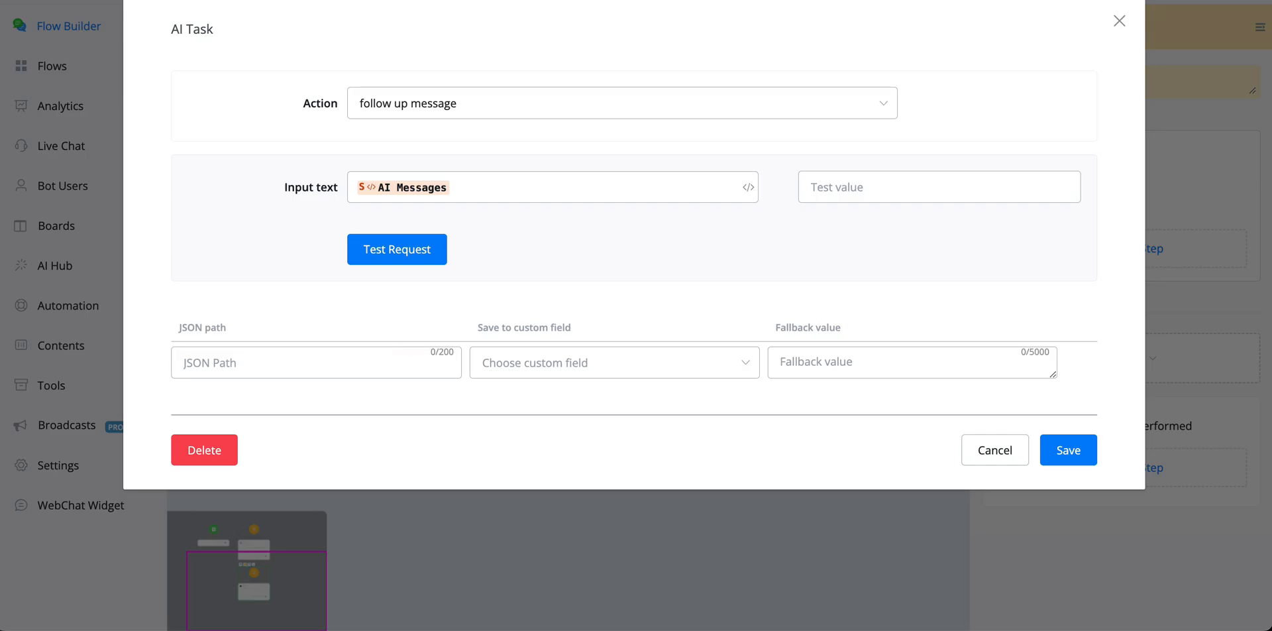
pyautogui.click(938, 187)
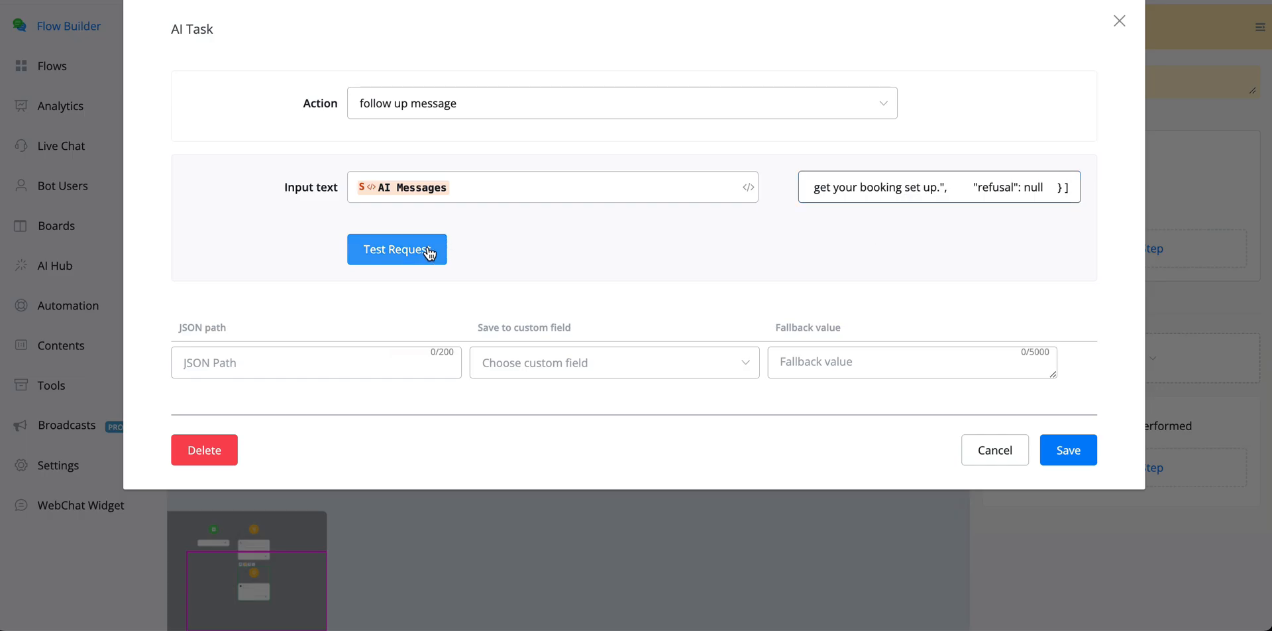
# Run a test request with a sample conversation, returning status ok and a drafted follow-up for John.
pyautogui.click(397, 249)
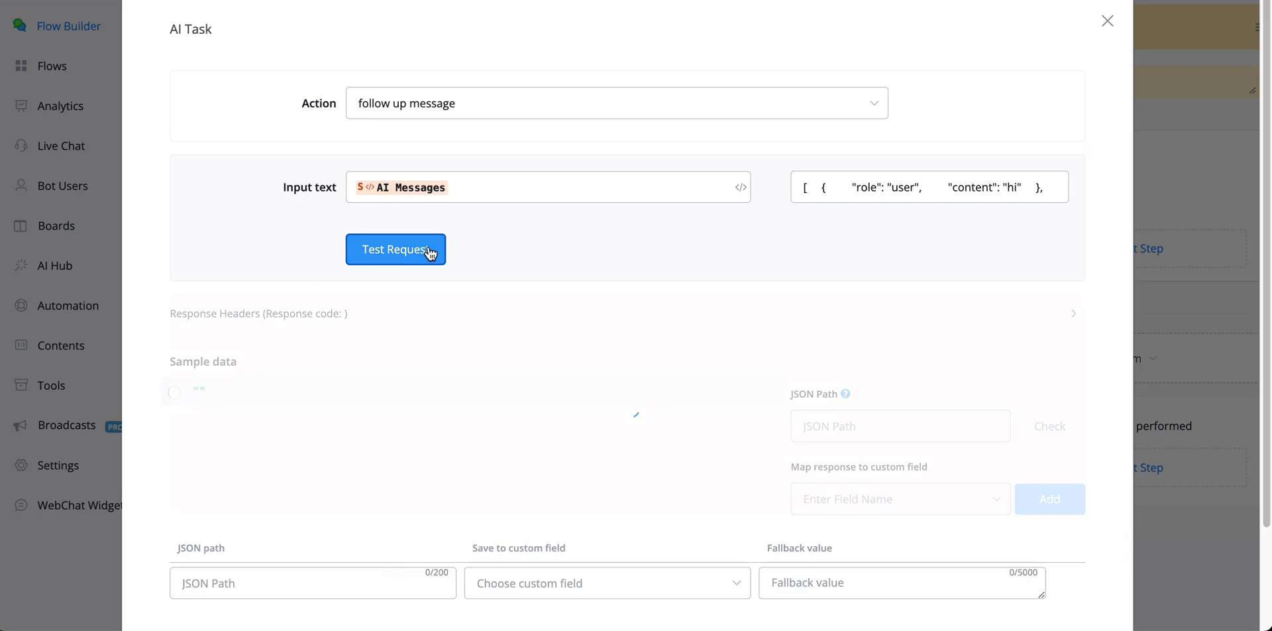
pyautogui.click(396, 250)
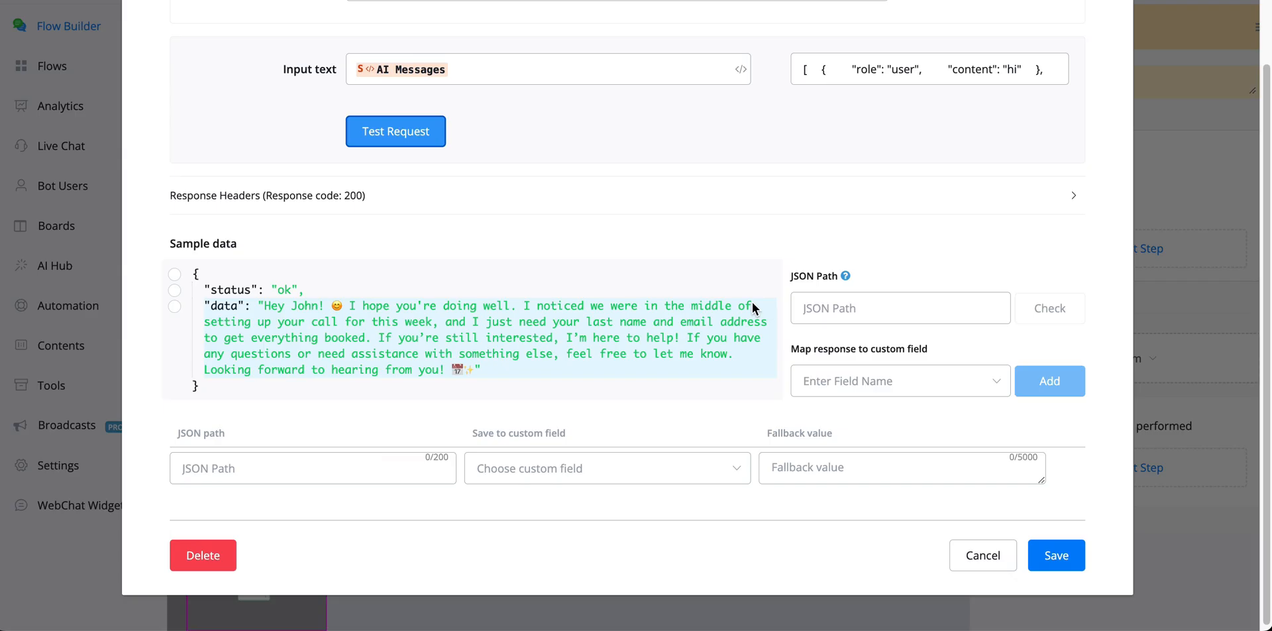
pyautogui.moveTo(451, 337)
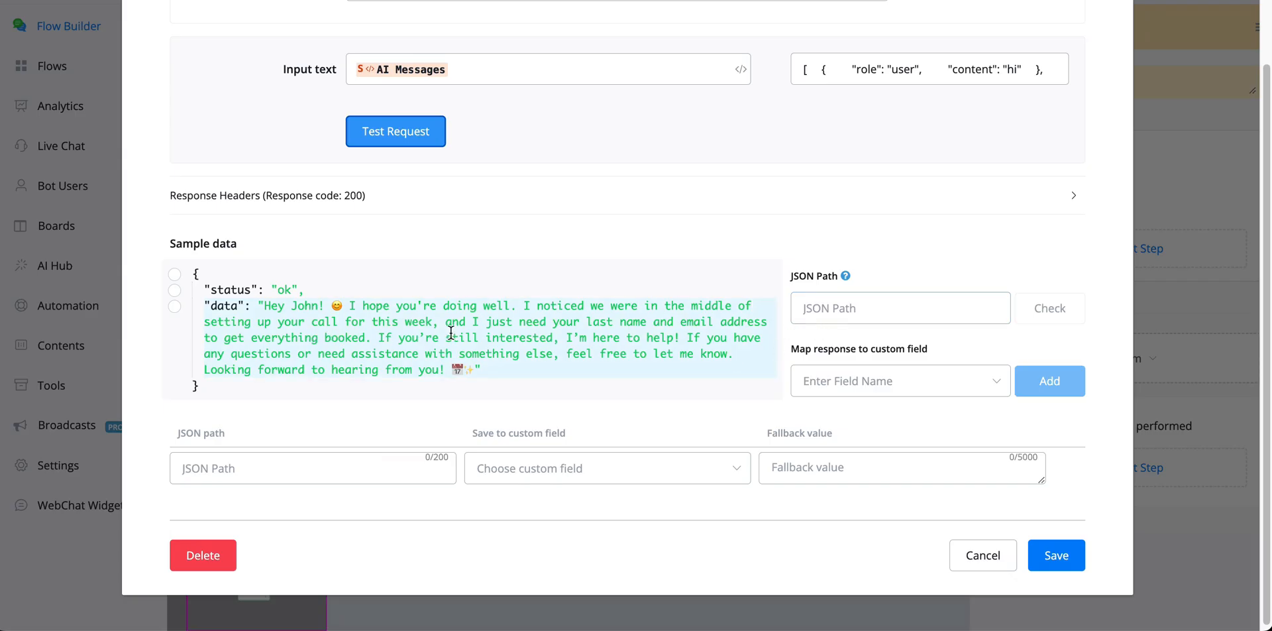
pyautogui.moveTo(649, 317)
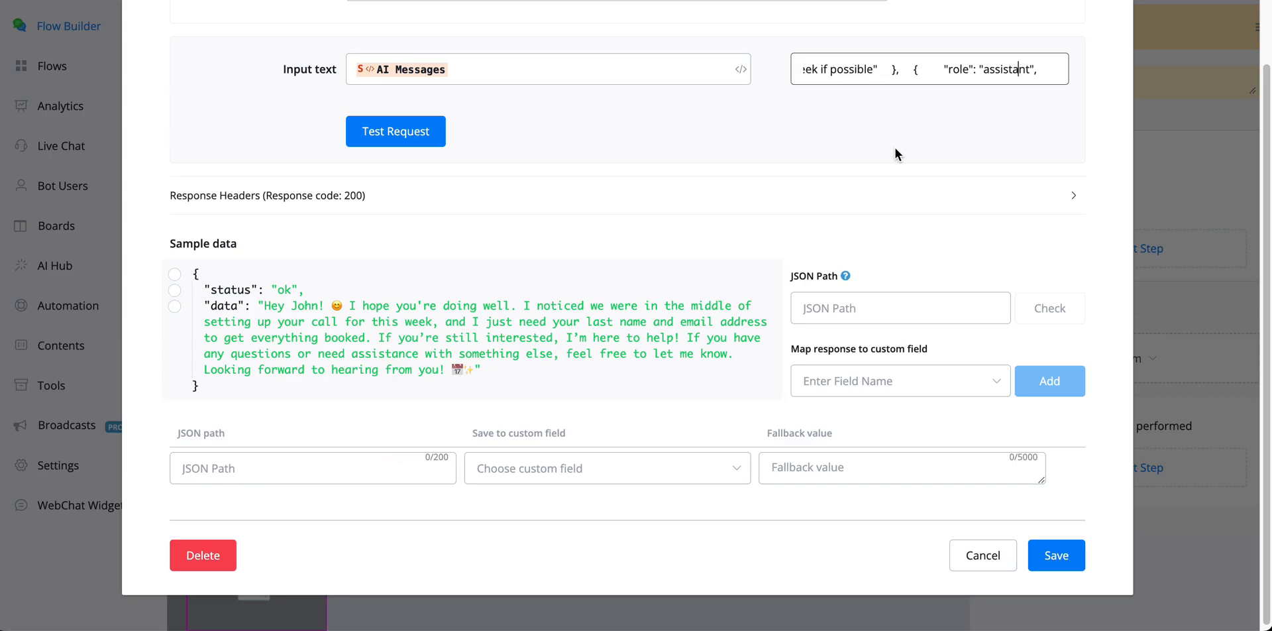
pyautogui.moveTo(885, 149)
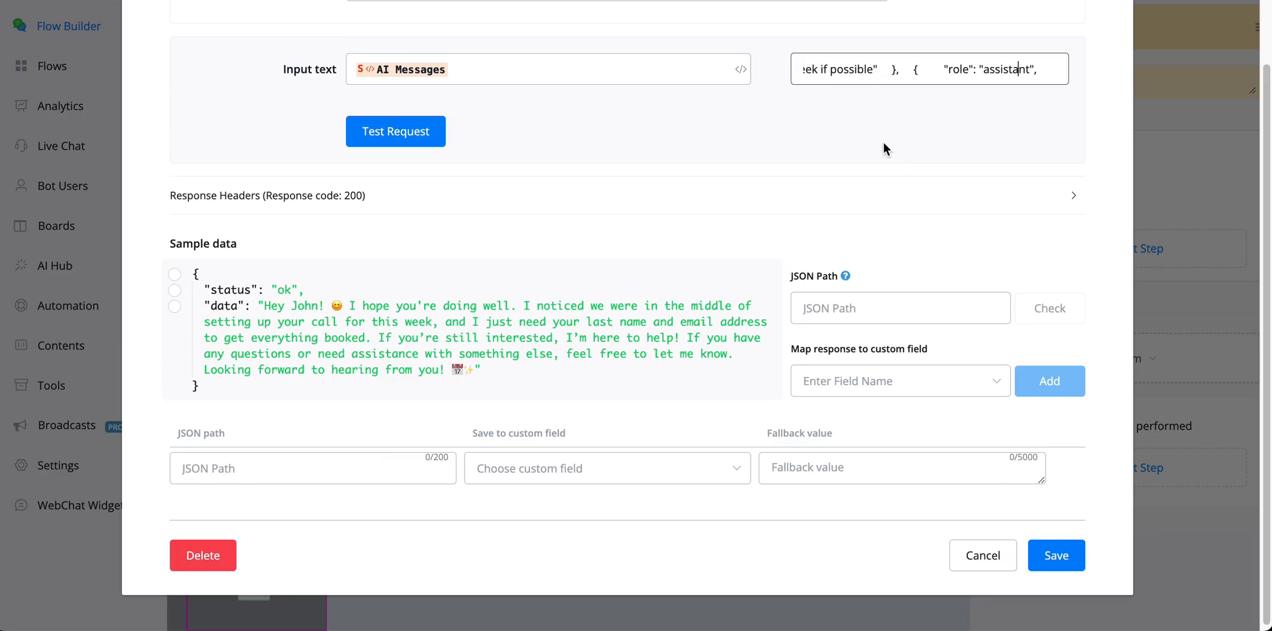
pyautogui.moveTo(591, 225)
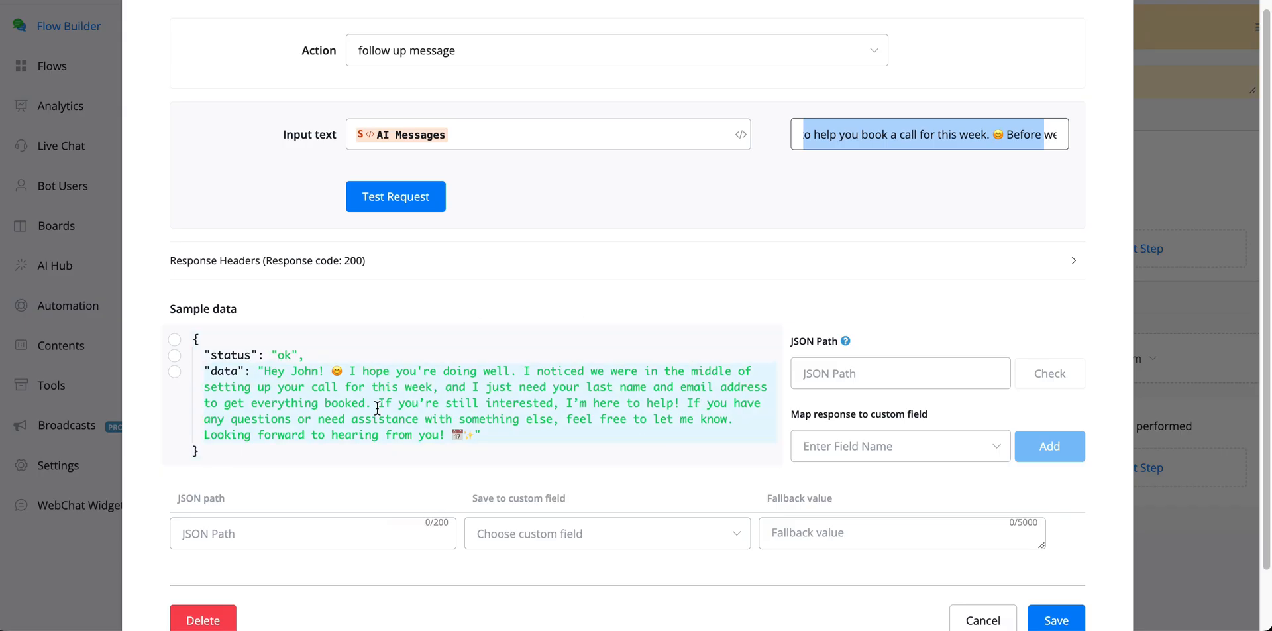
pyautogui.moveTo(281, 365)
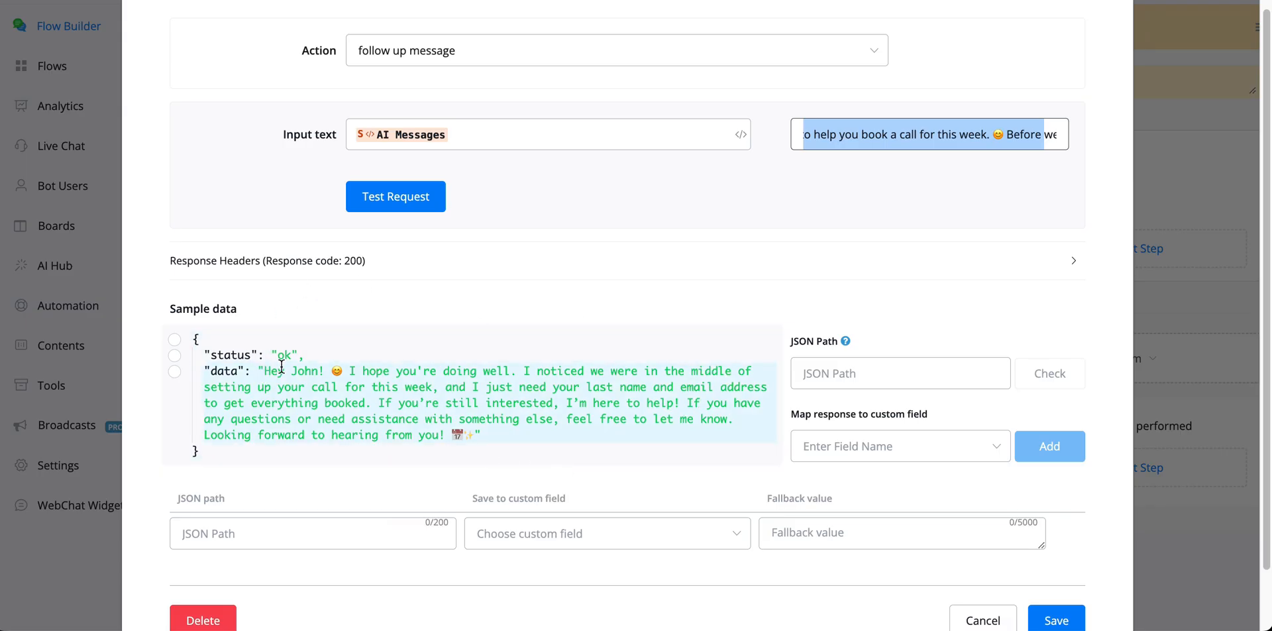
# Map the response data to the ai_response custom field and save the AI Task.
pyautogui.click(175, 371)
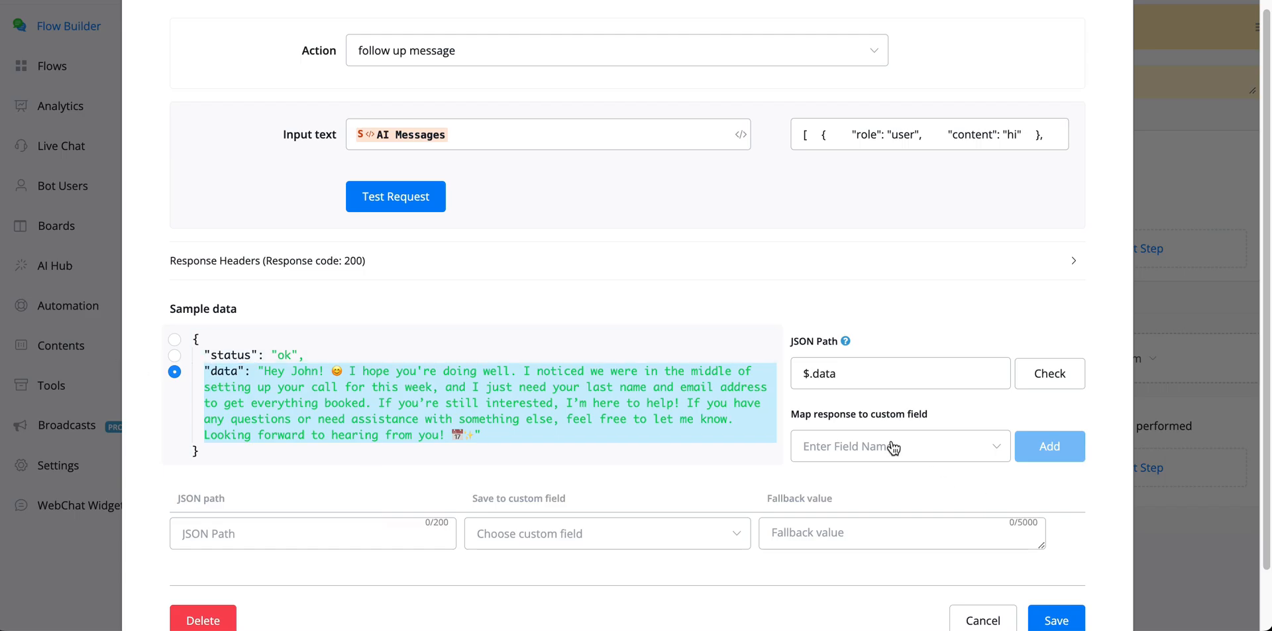
pyautogui.write('ai_resp')
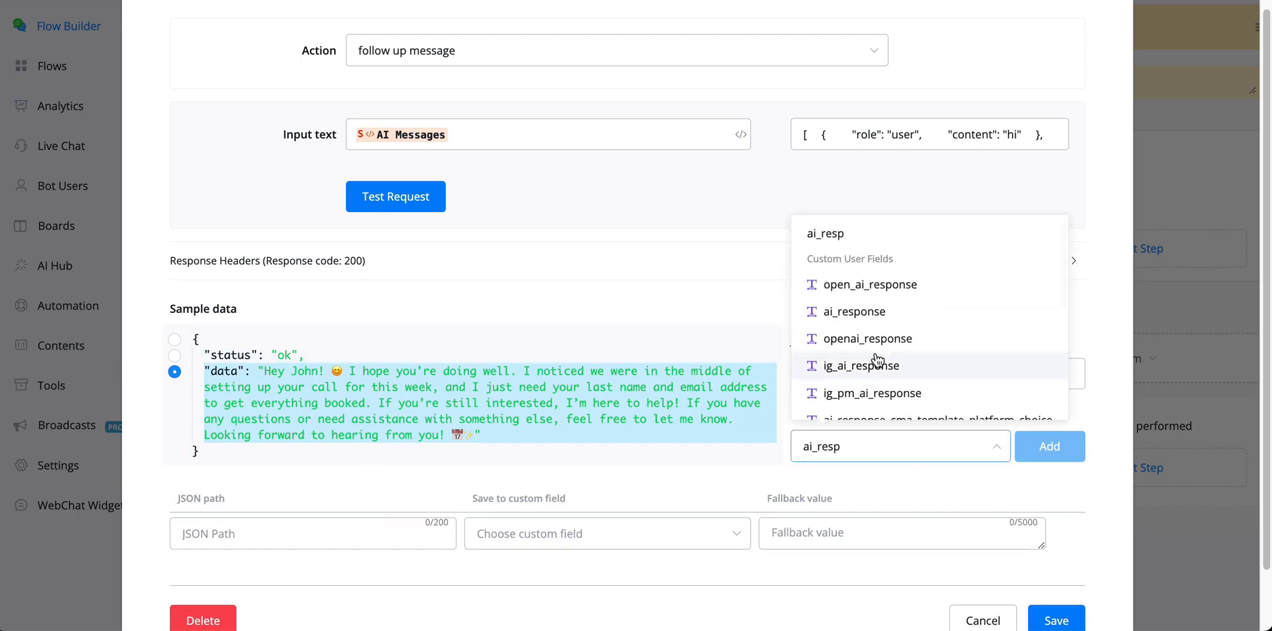
pyautogui.click(1049, 446)
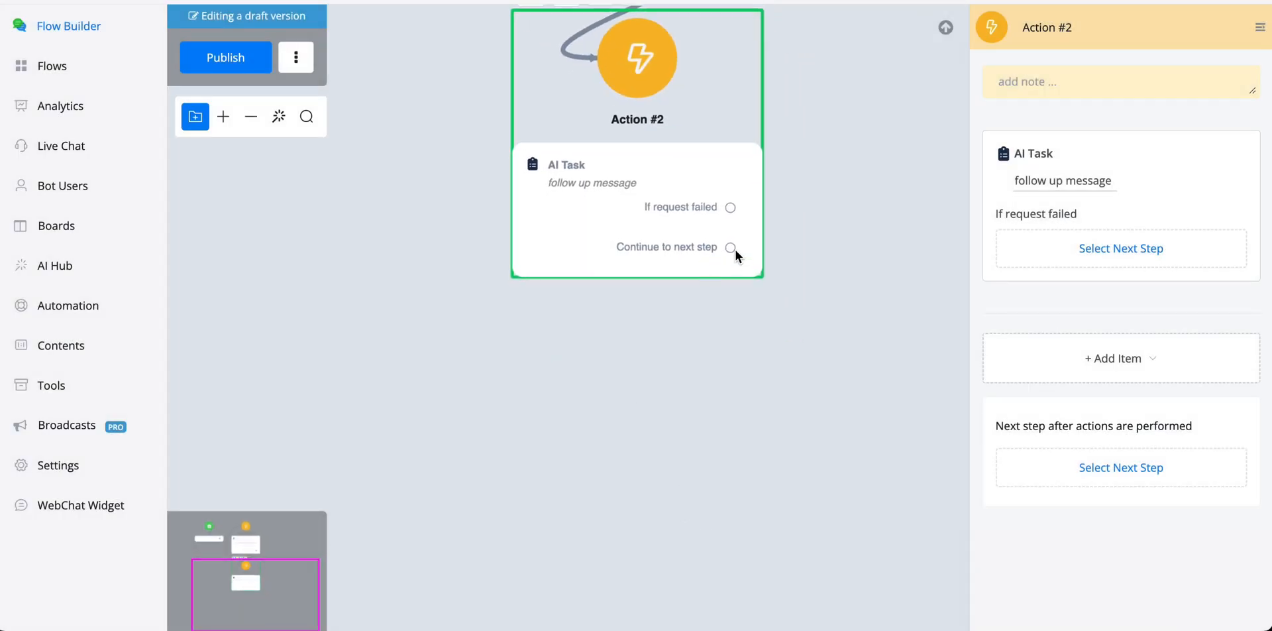
# Connect a new Question step after Action #2's continue-to-next-step path.
pyautogui.click(732, 248)
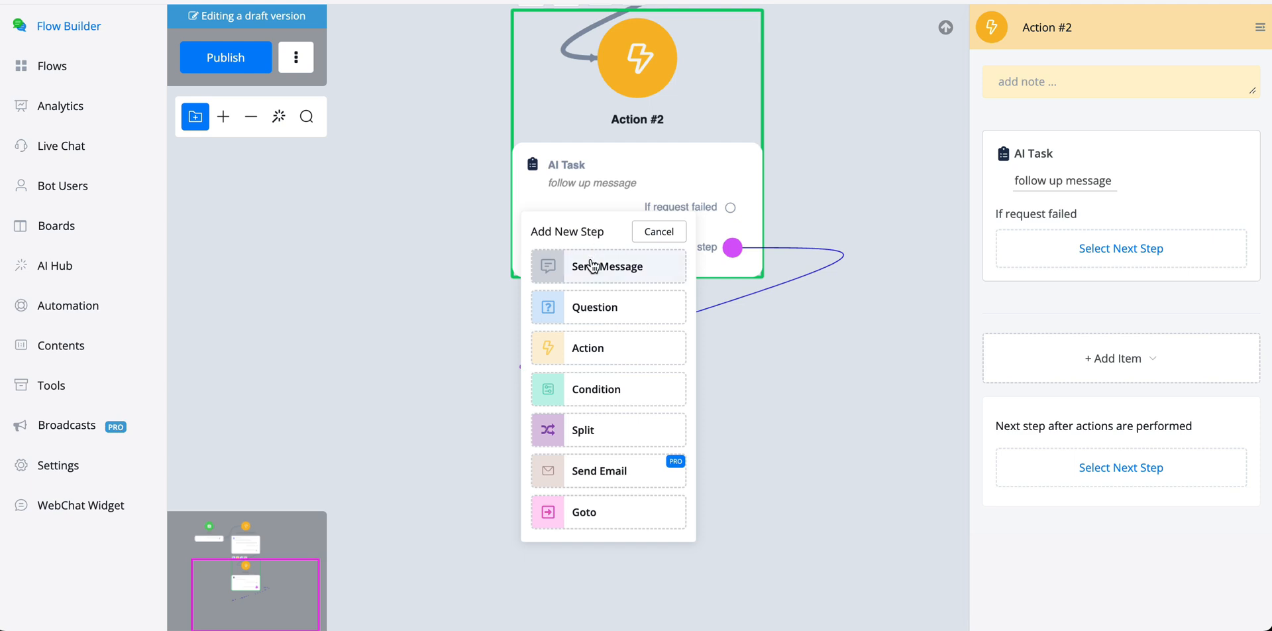
pyautogui.moveTo(584, 313)
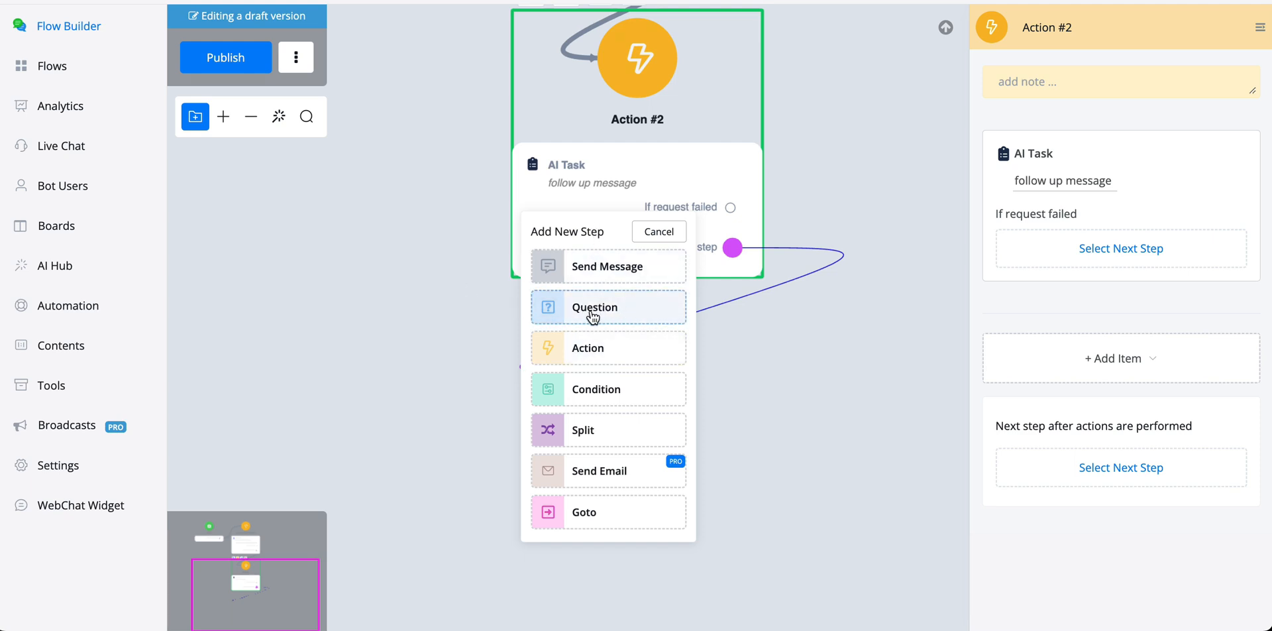
pyautogui.click(659, 232)
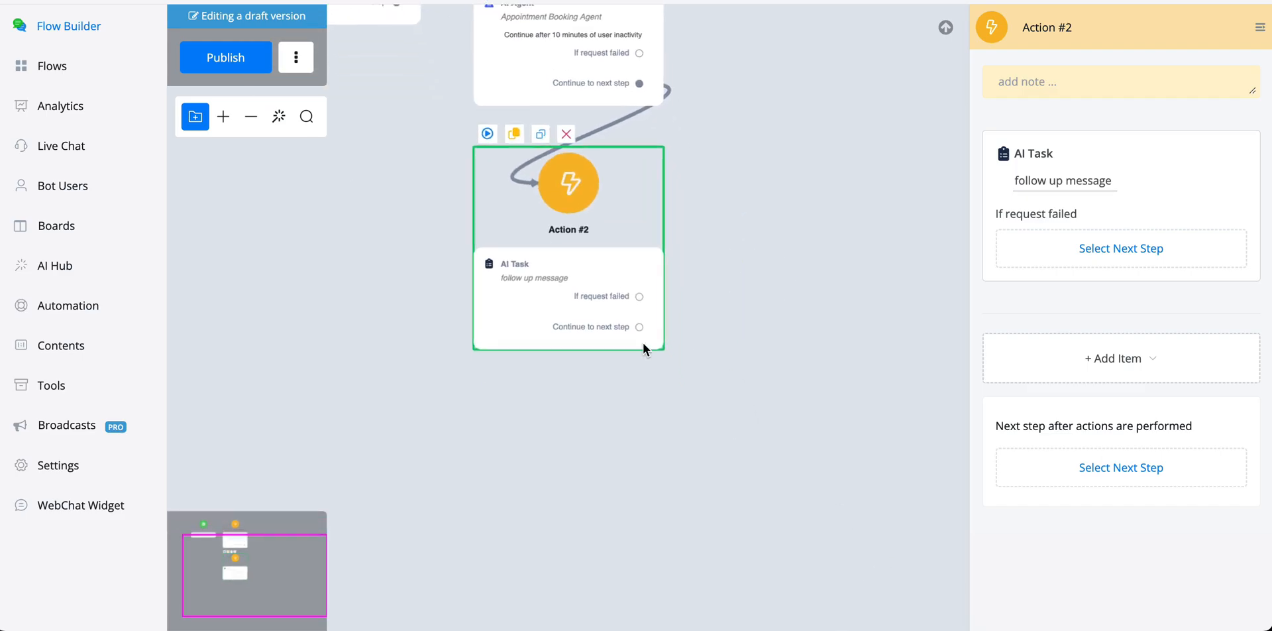
pyautogui.click(639, 326)
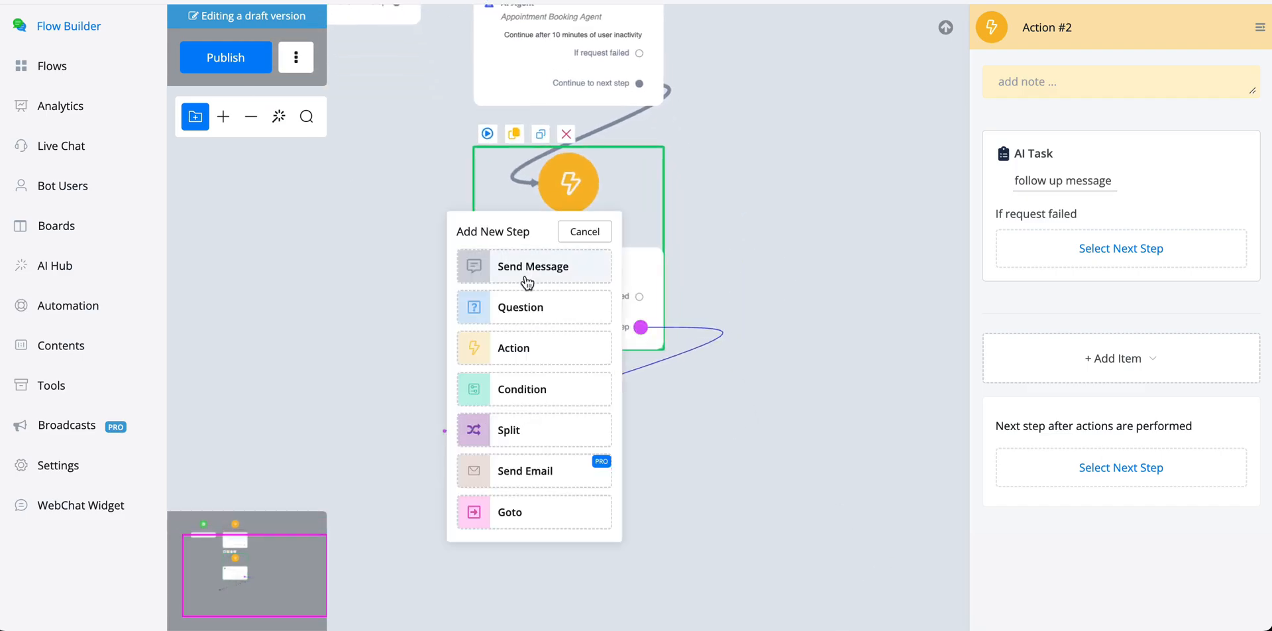
pyautogui.click(521, 308)
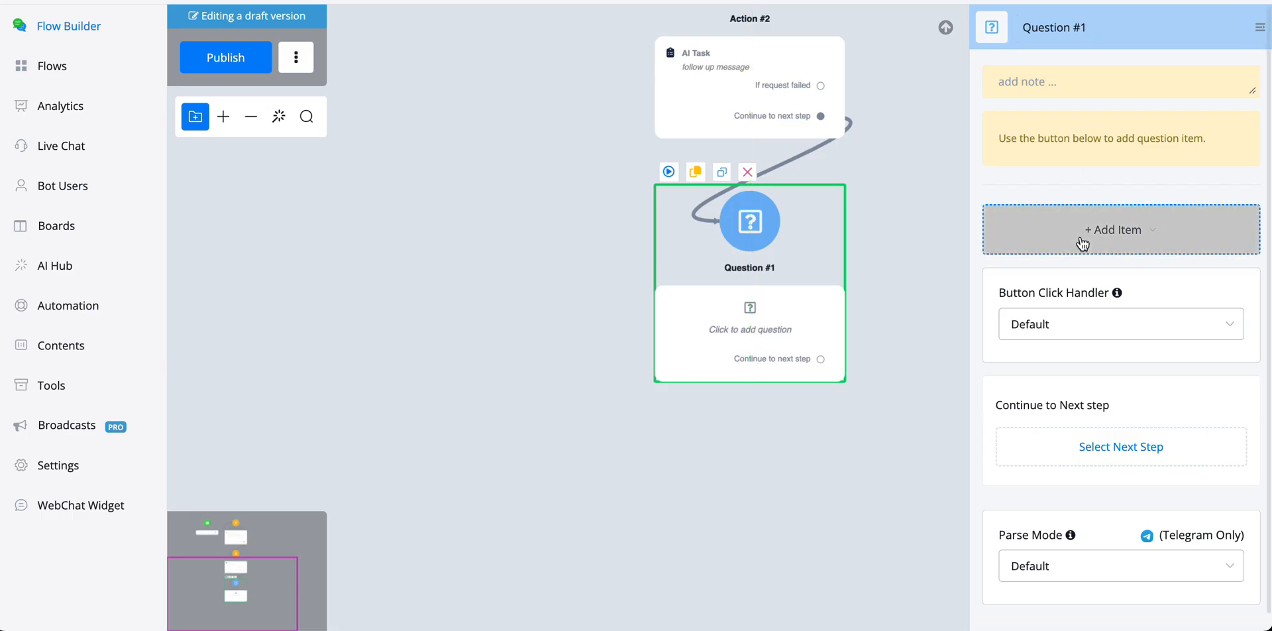
# Add a text question whose content is the ai_response variable.
pyautogui.click(1119, 229)
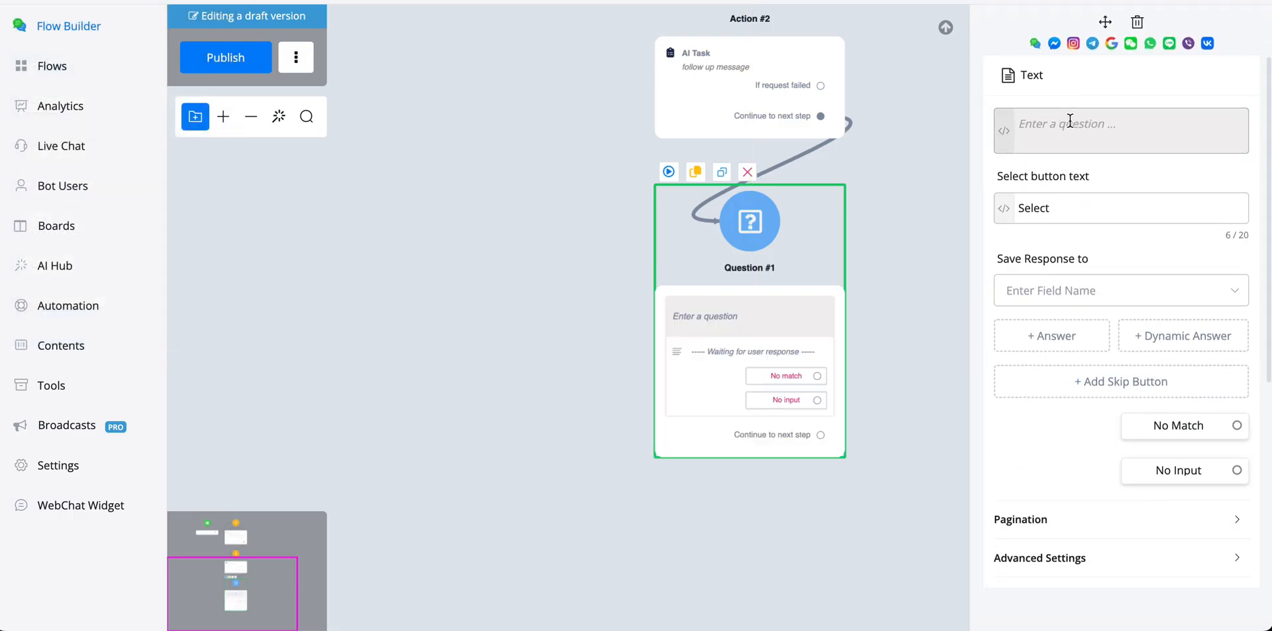
pyautogui.write('{{')
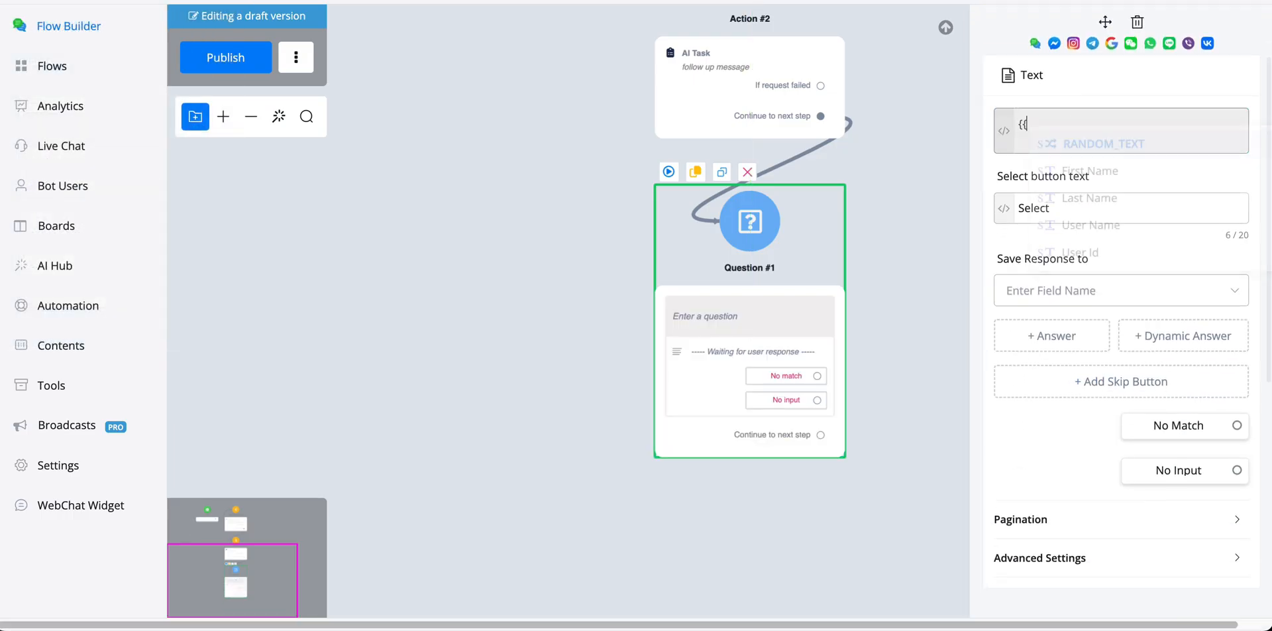
pyautogui.write('ai_R')
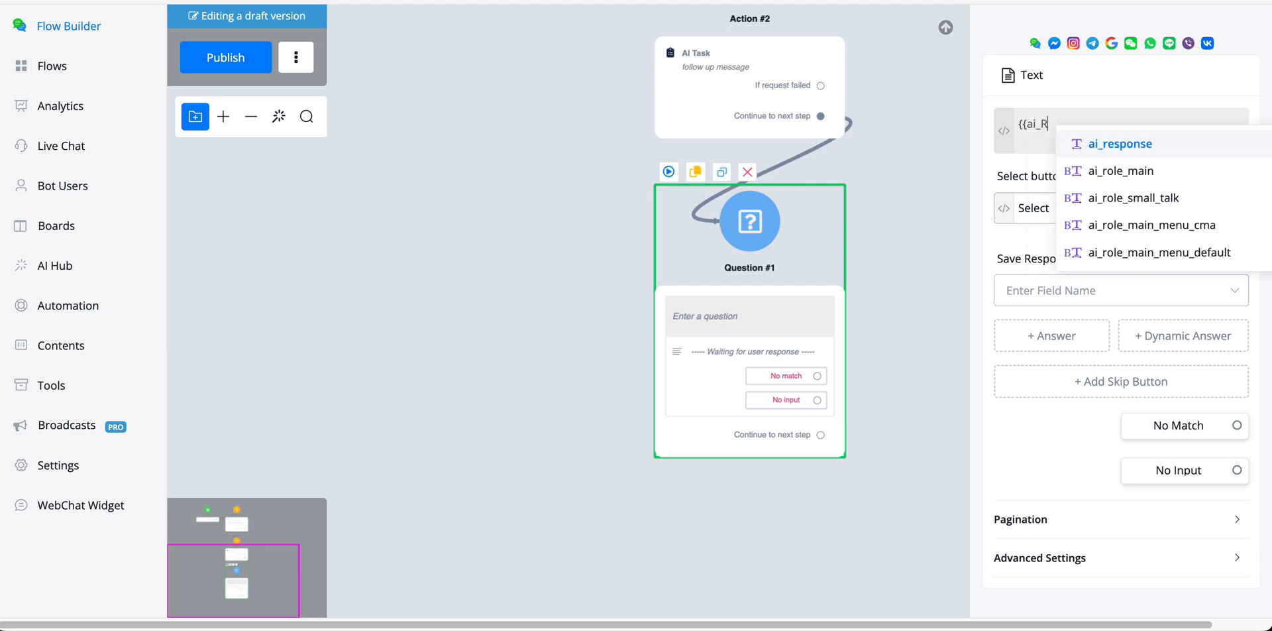
pyautogui.click(1122, 143)
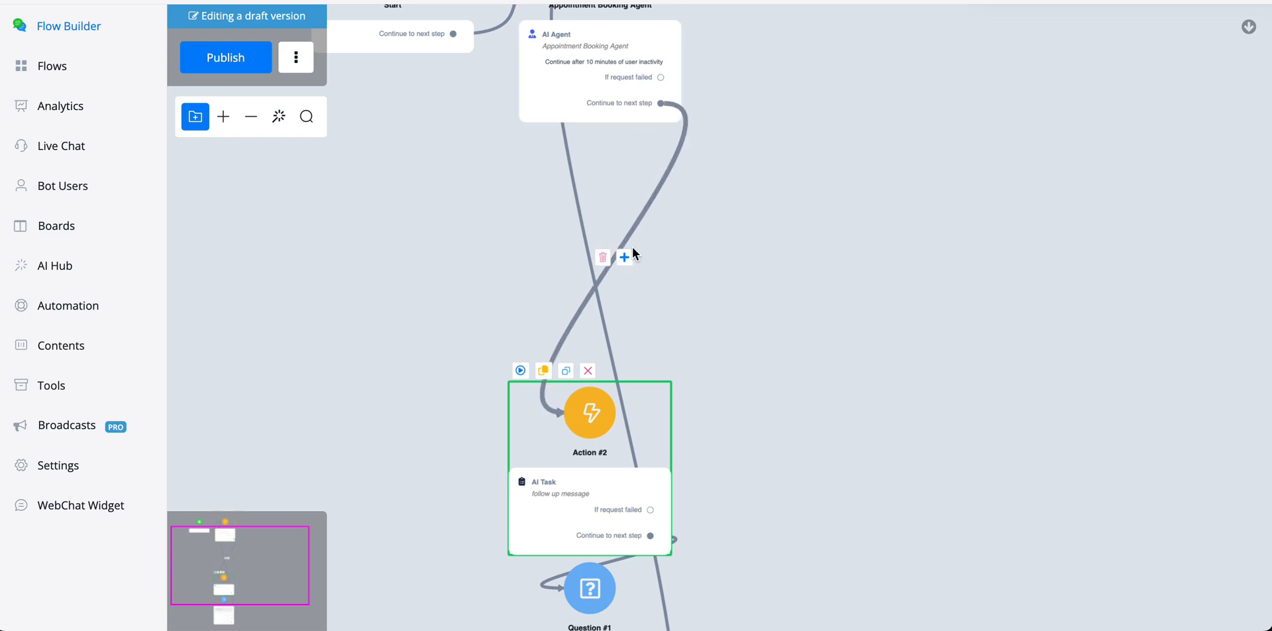
# Insert a Condition checking tag appointment_booked between the agent and Action #2, Otherwise leading to Action #2.
pyautogui.click(625, 257)
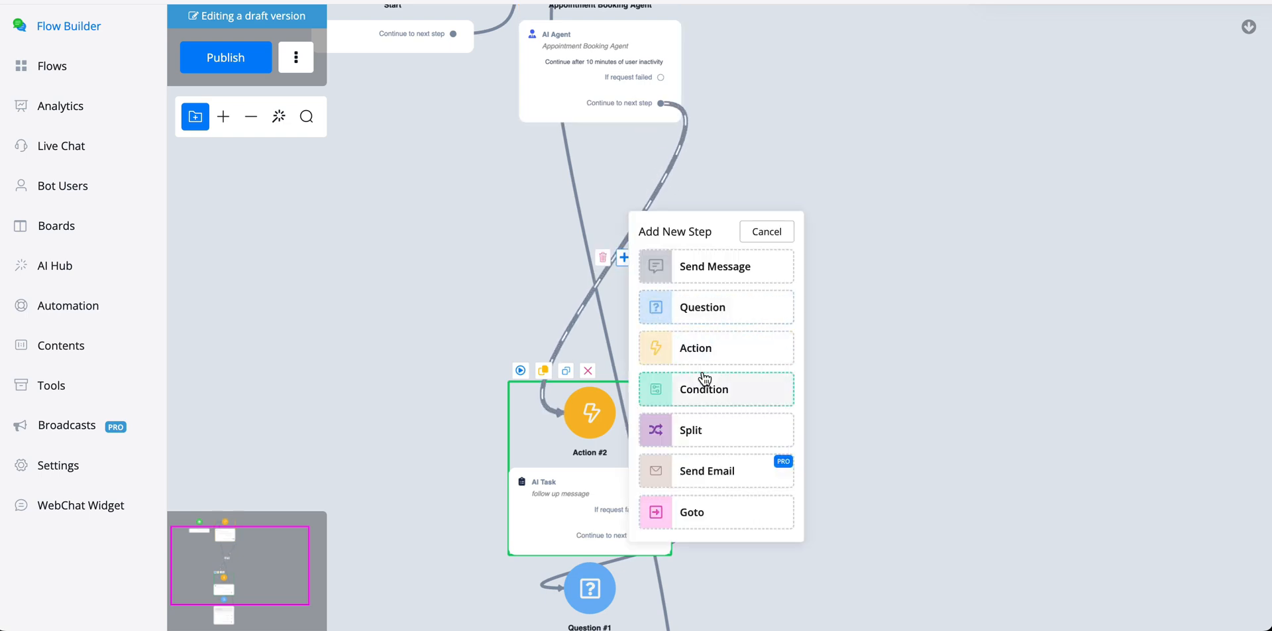
pyautogui.click(704, 389)
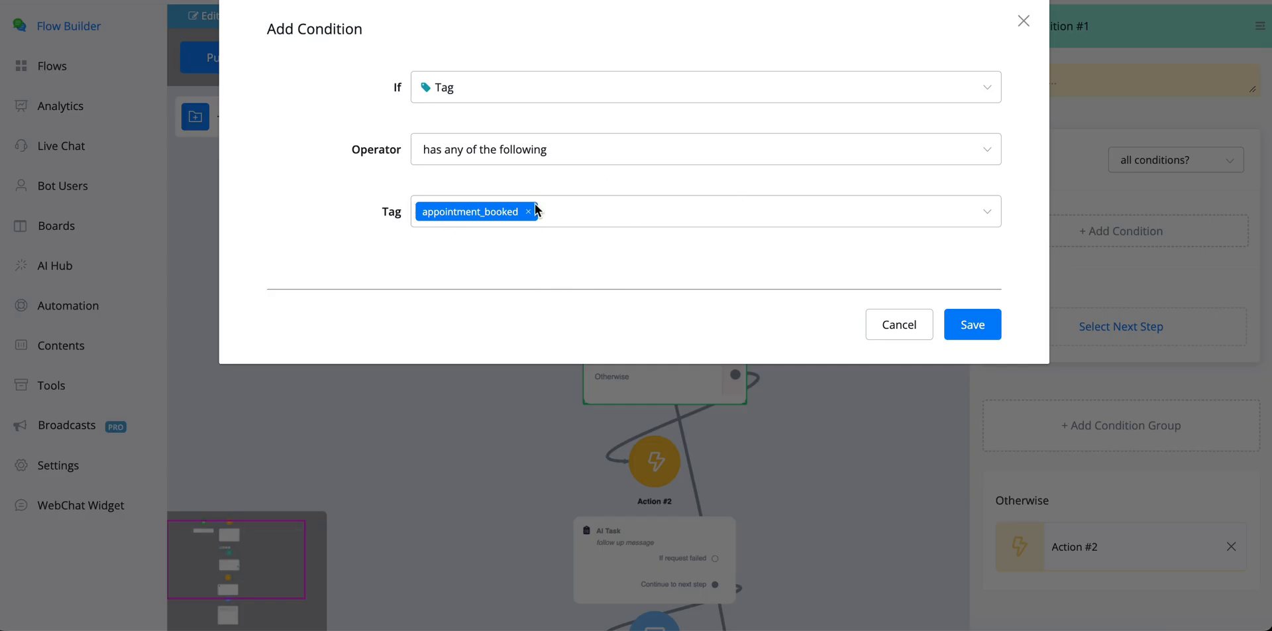
pyautogui.moveTo(936, 430)
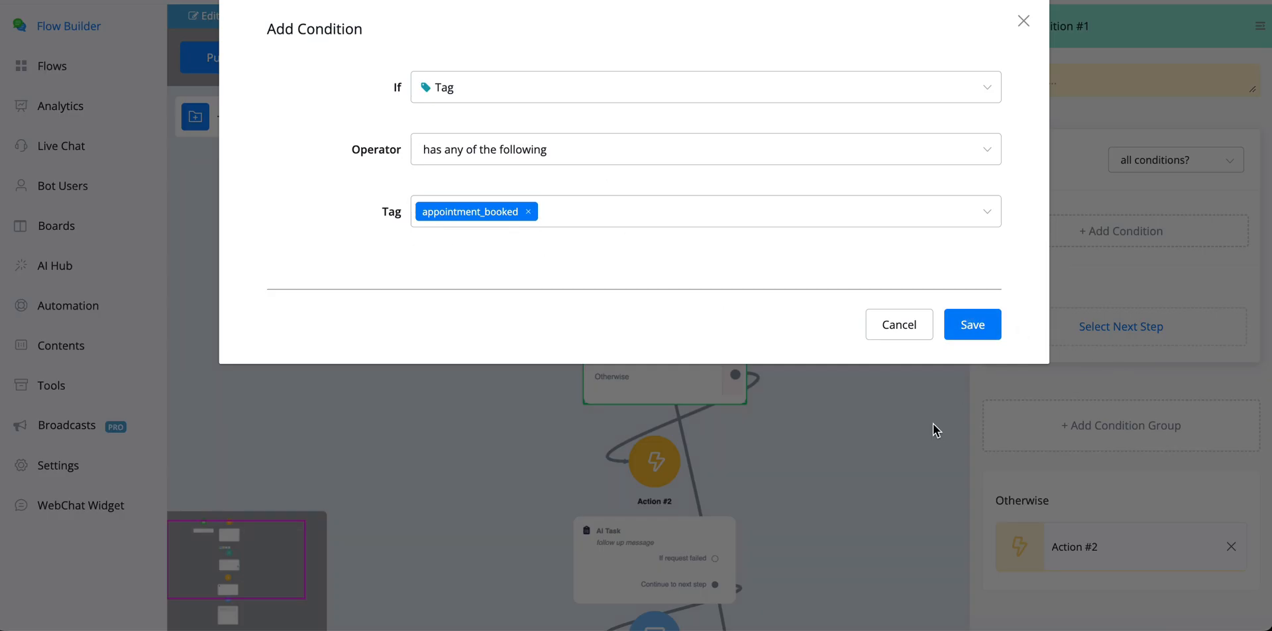
pyautogui.click(971, 324)
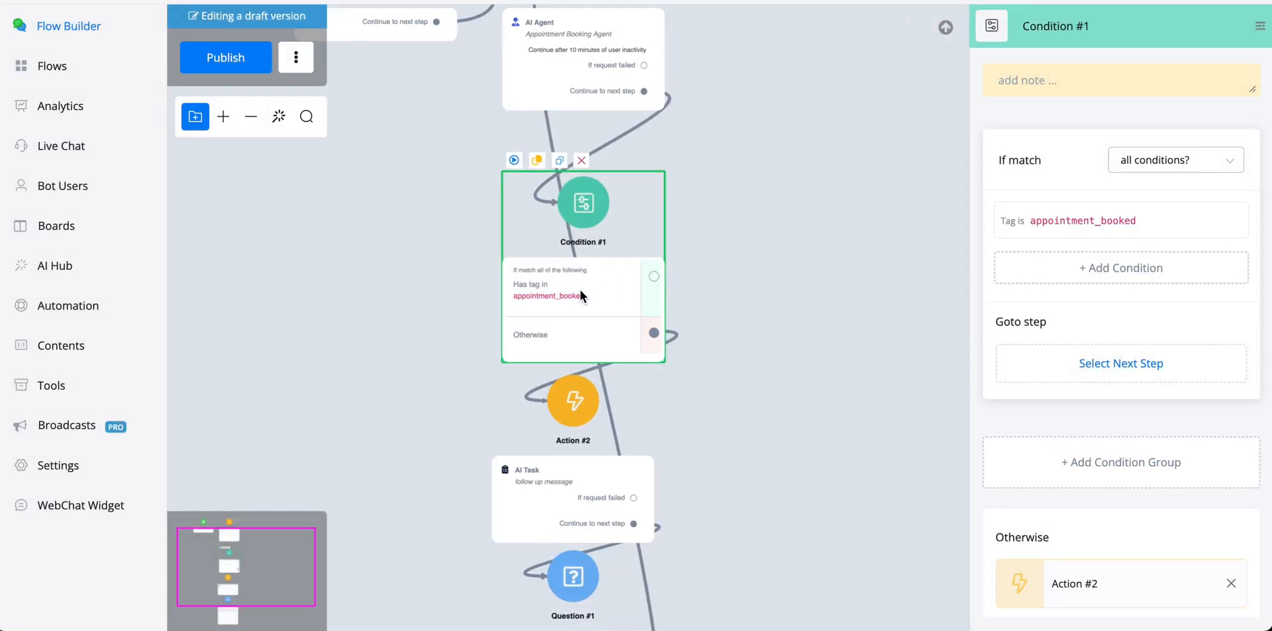
pyautogui.click(779, 381)
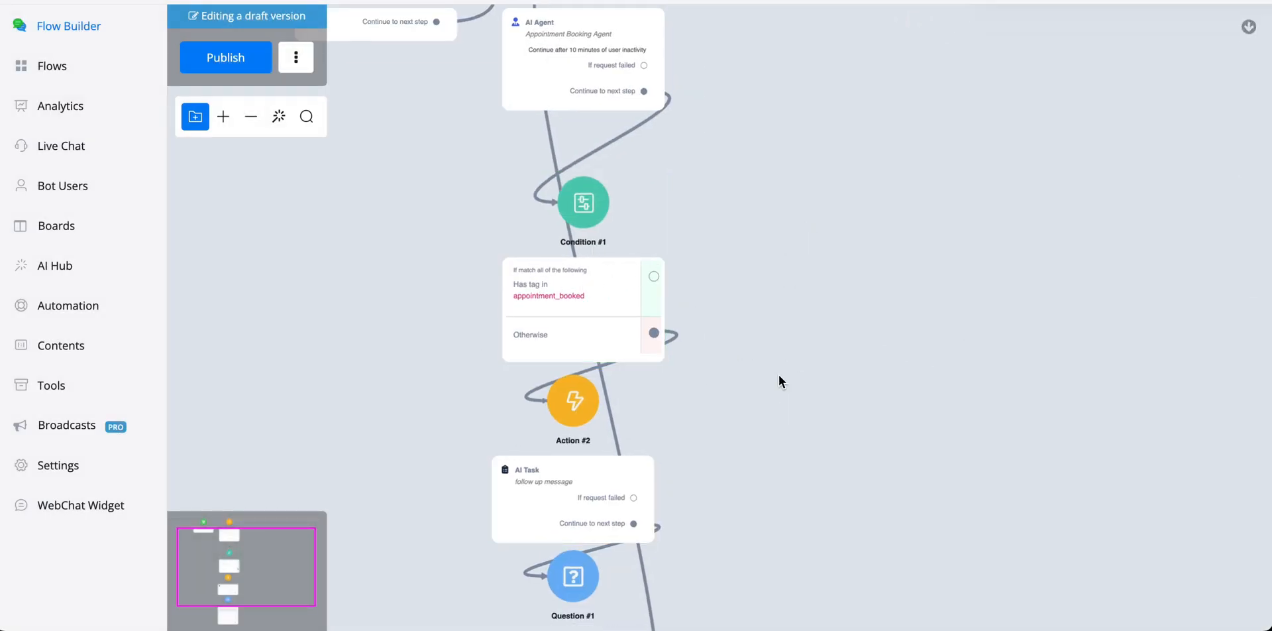